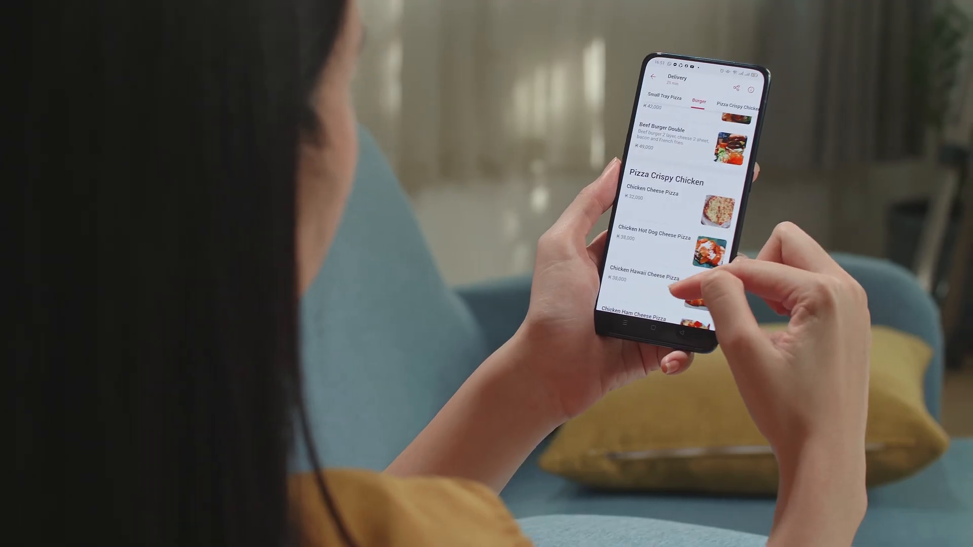
Scroll the sellercentral.amazon.com landing page to view the sign-up and login options
{"action": "scroll", "scroll_direction": "down", "scroll_amount": 3}
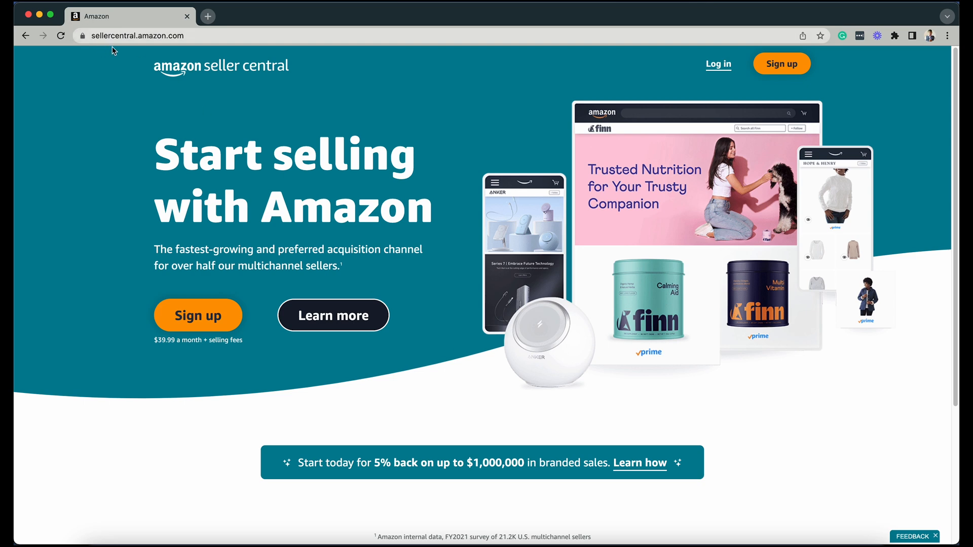
Log in with the account credentials to reach the seller home dashboard
{"action": "left_click", "coordinate": [136, 36]}
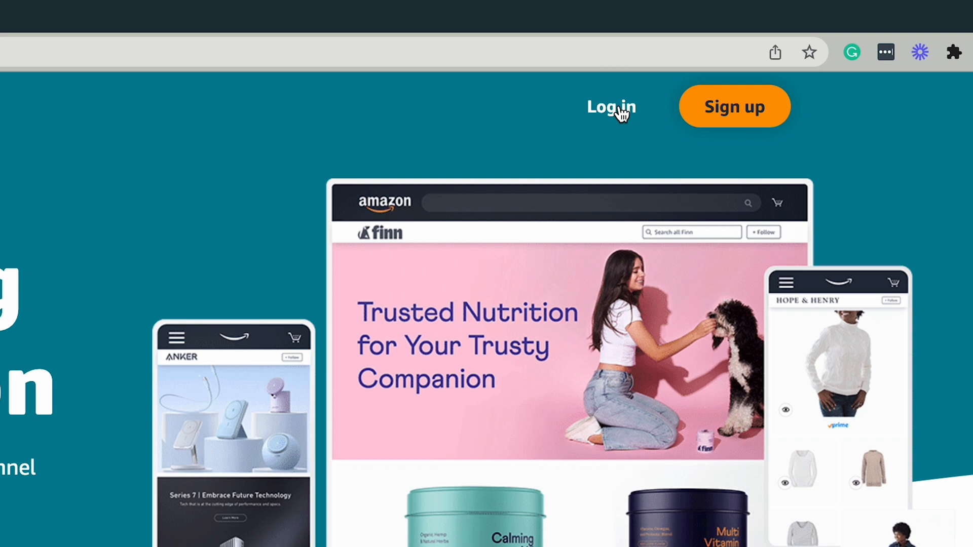
{"action": "left_click", "coordinate": [610, 107]}
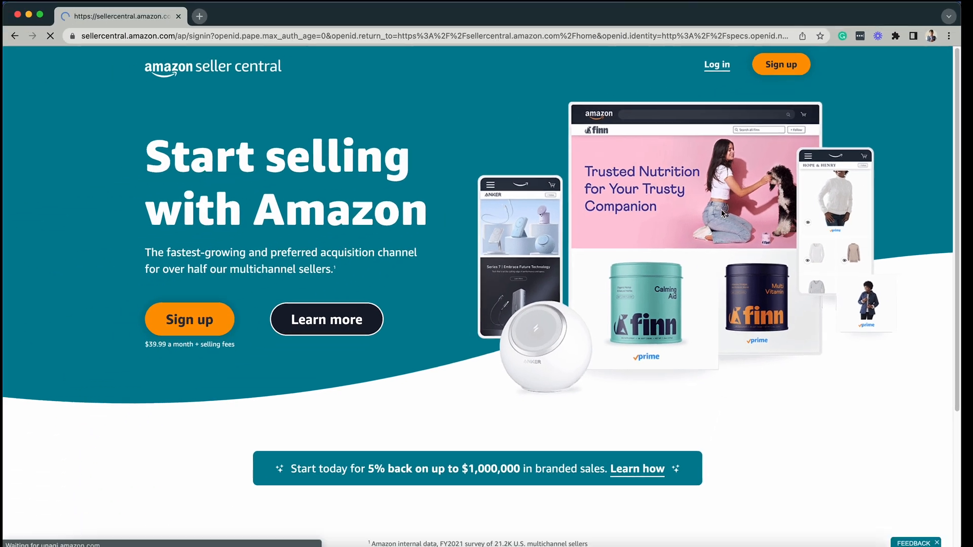
{"action": "left_click", "coordinate": [716, 64]}
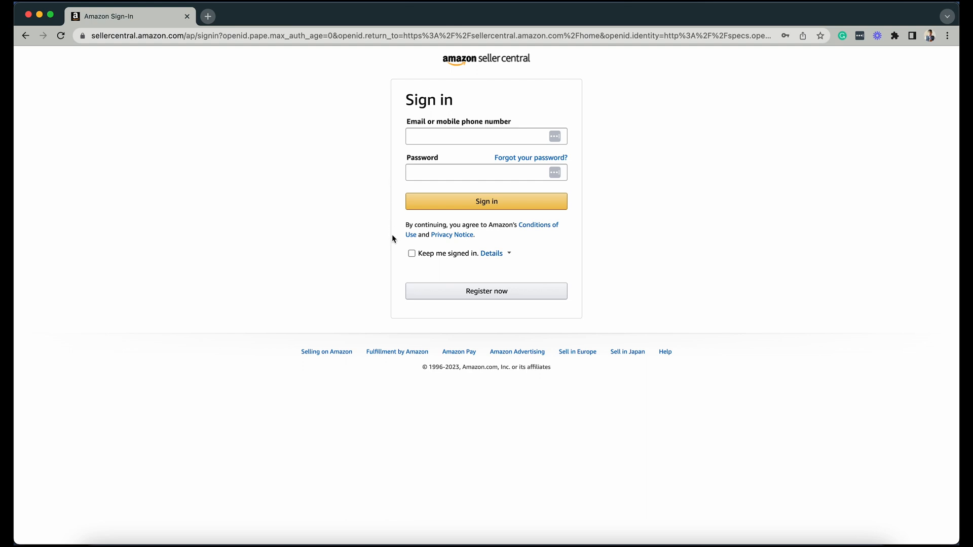
{"action": "mouse_move", "coordinate": [510, 201]}
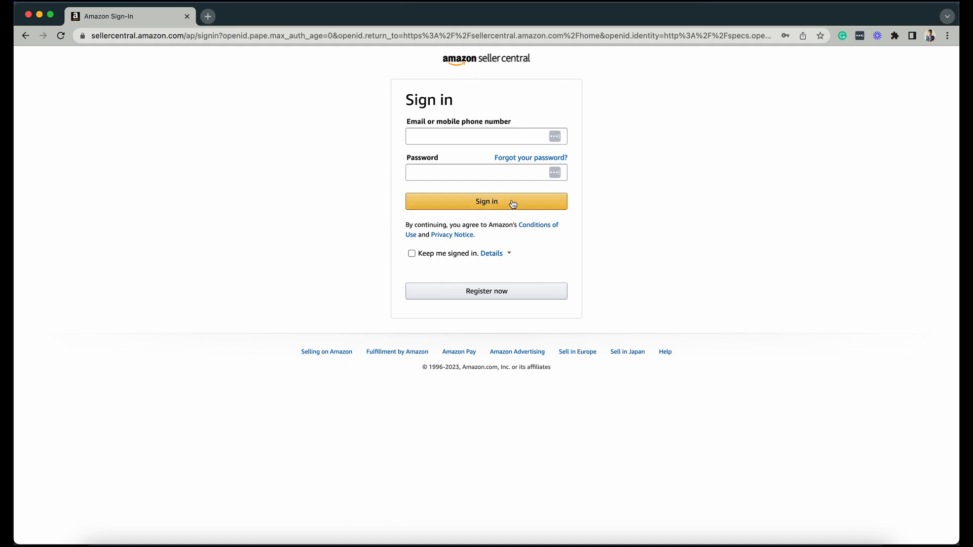
{"action": "left_click", "coordinate": [487, 200]}
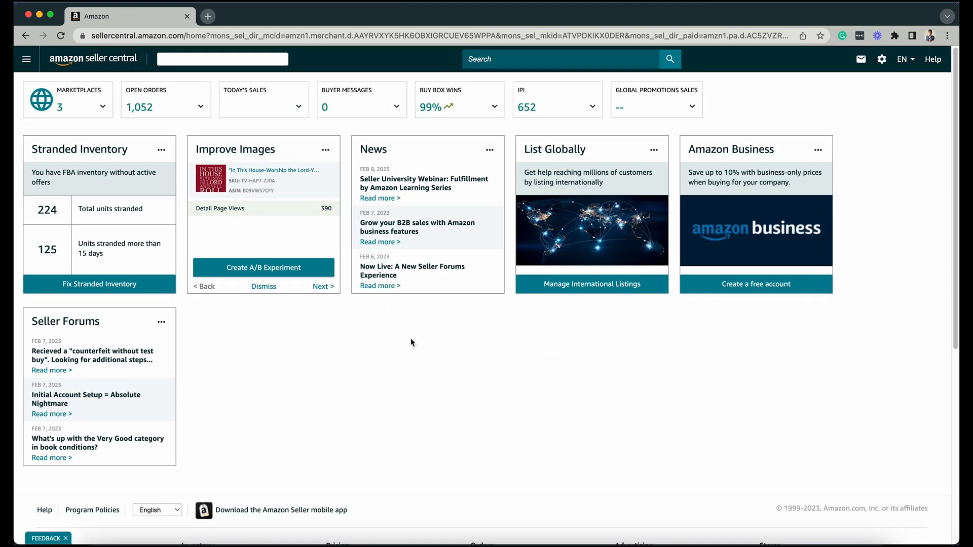
{"action": "mouse_move", "coordinate": [399, 358]}
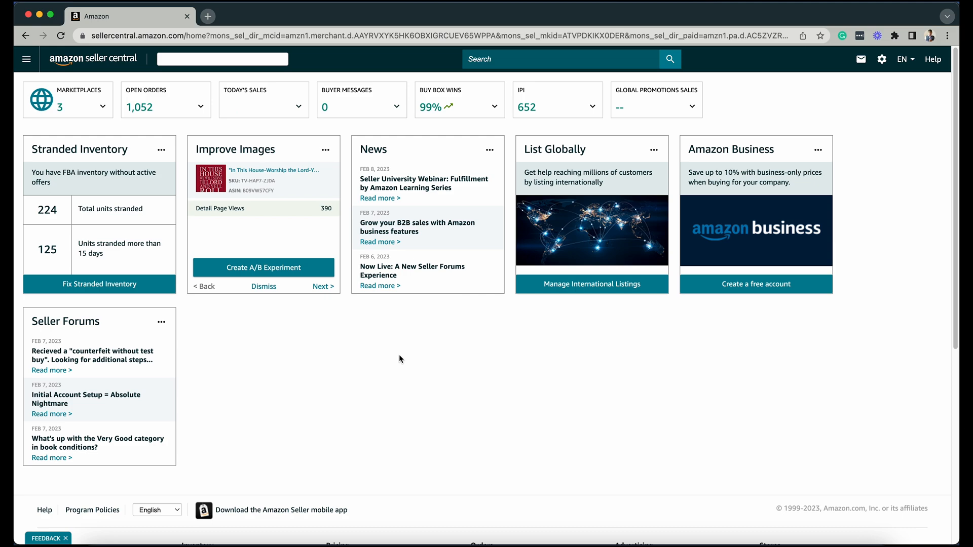
{"action": "mouse_move", "coordinate": [386, 356]}
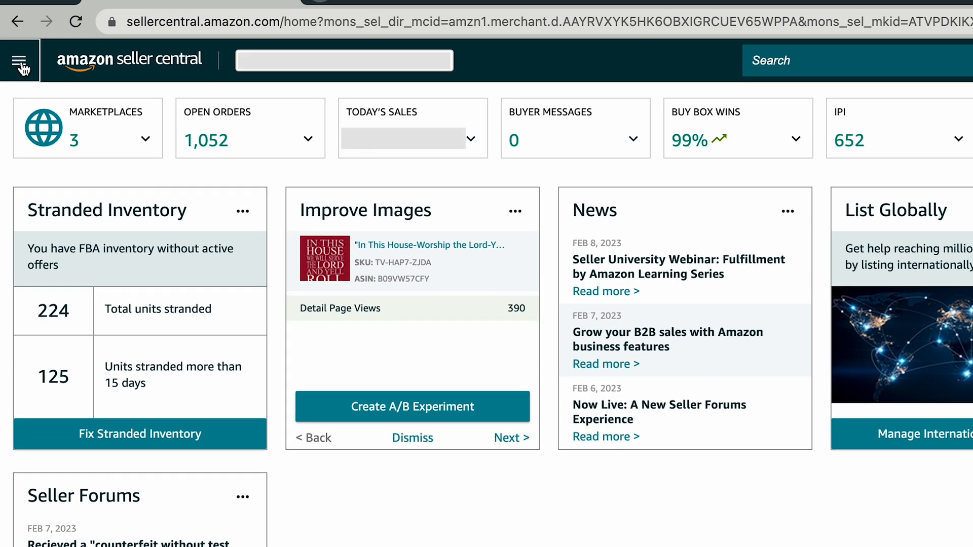
Reach Manage All Inventory from the hamburger menu's Inventory section
{"action": "left_click", "coordinate": [21, 61]}
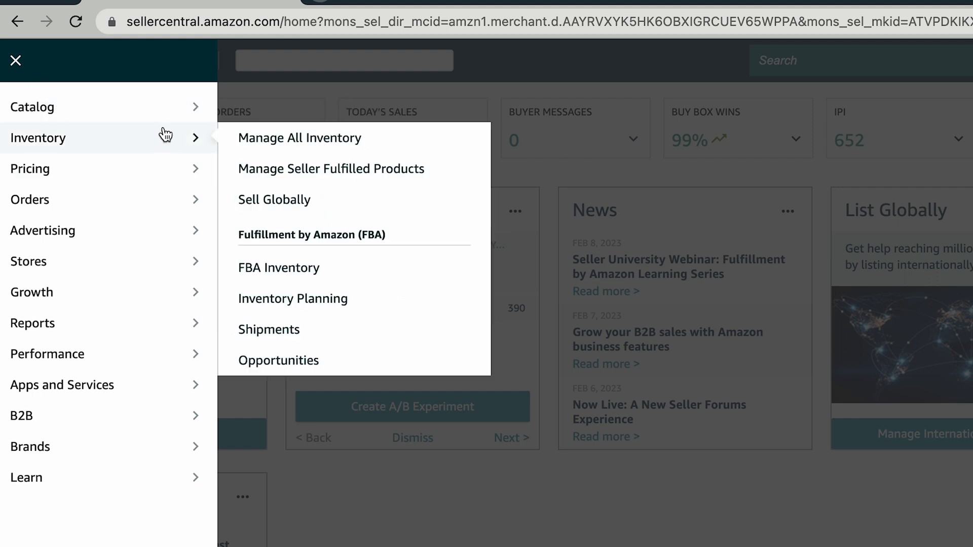
{"action": "mouse_move", "coordinate": [413, 146]}
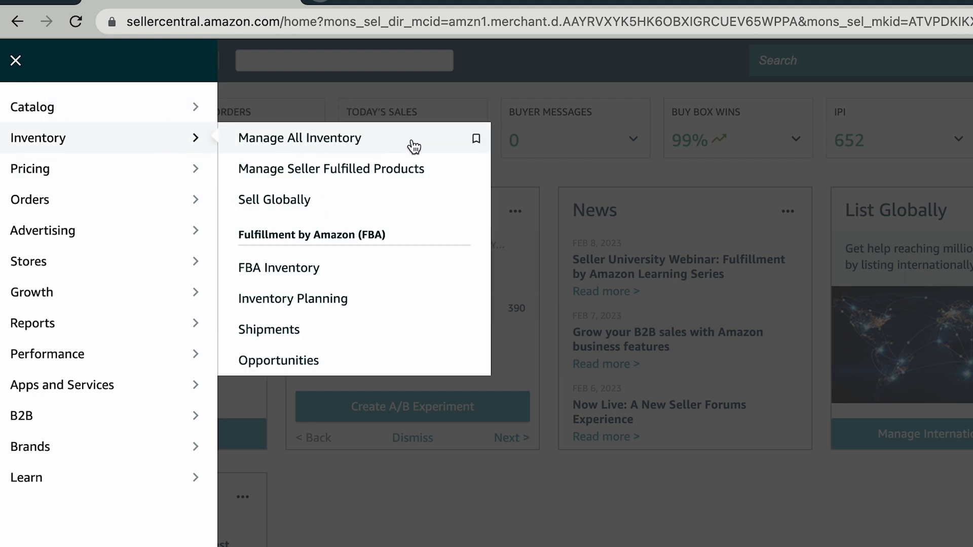
{"action": "left_click", "coordinate": [300, 138]}
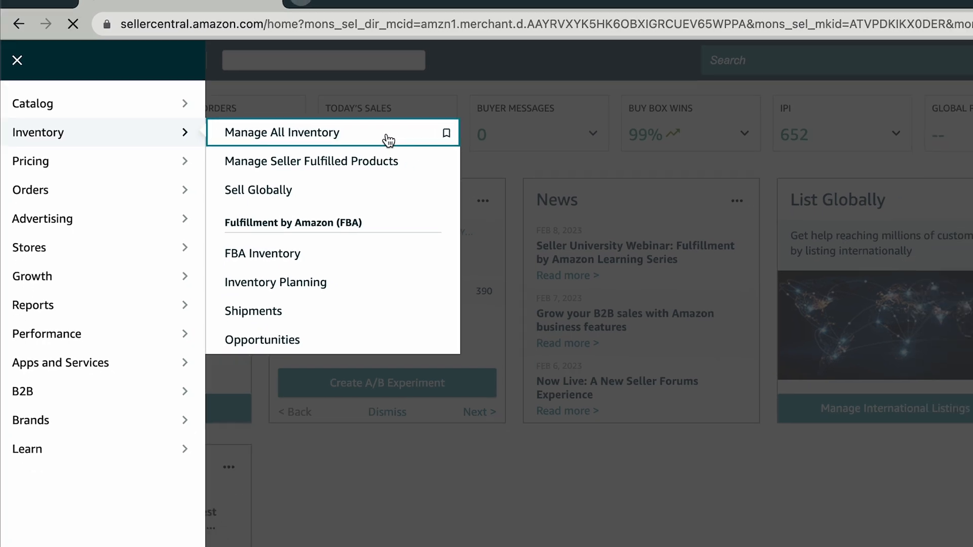
{"action": "left_click", "coordinate": [283, 132]}
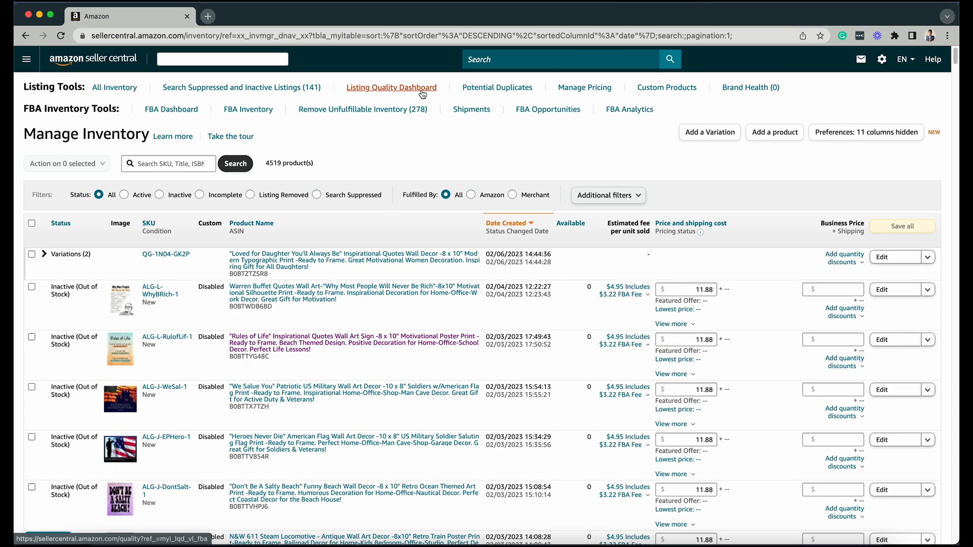
Launch the Listing Quality Dashboard from Listing Tools and review its recommendations
{"action": "left_click", "coordinate": [391, 87]}
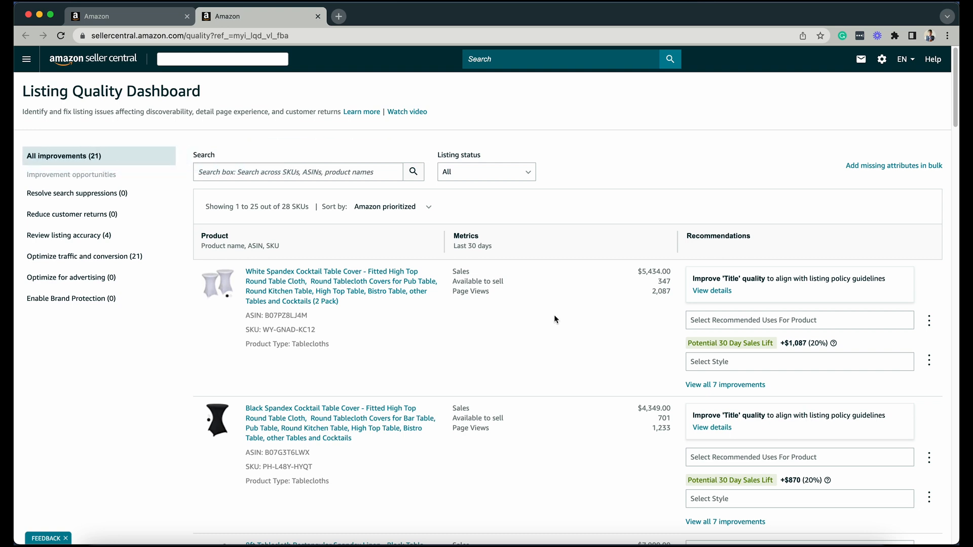
{"action": "scroll", "scroll_direction": "down", "scroll_amount": 3}
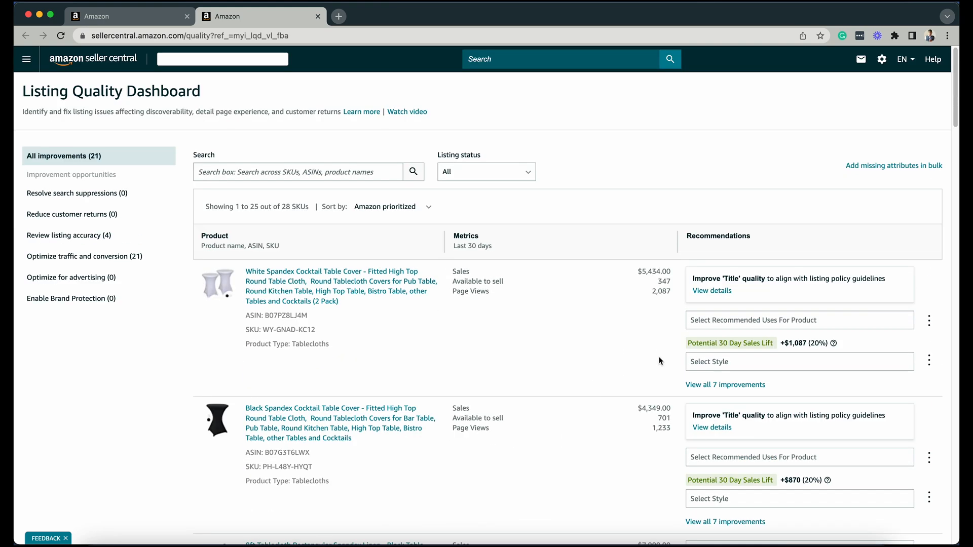
{"action": "mouse_move", "coordinate": [709, 361]}
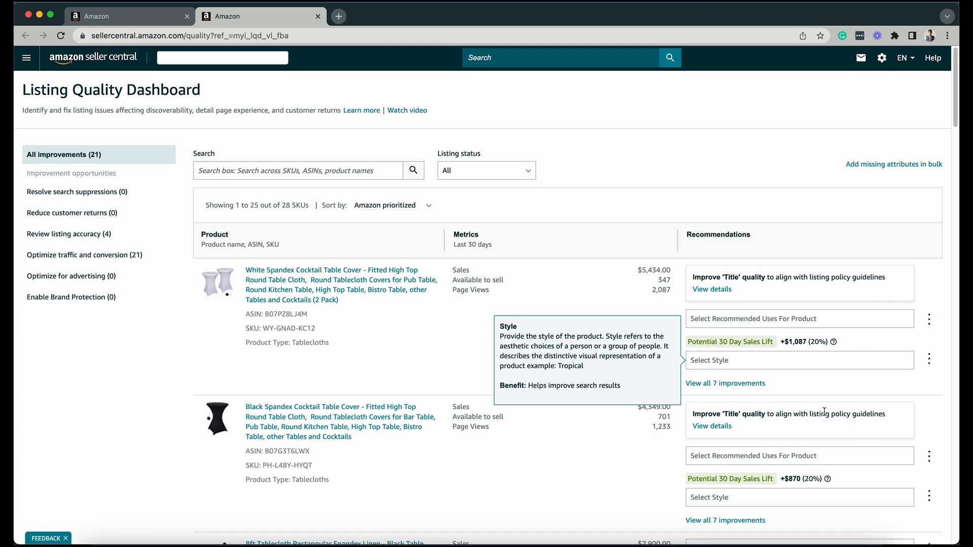
{"action": "mouse_move", "coordinate": [824, 412]}
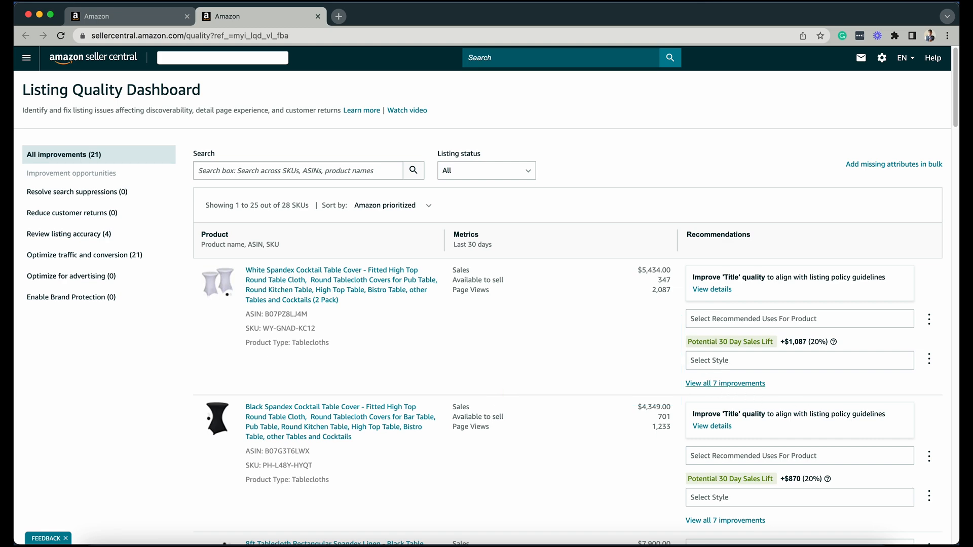
View all recommended improvements for the white spandex table cover
{"action": "left_click", "coordinate": [711, 289]}
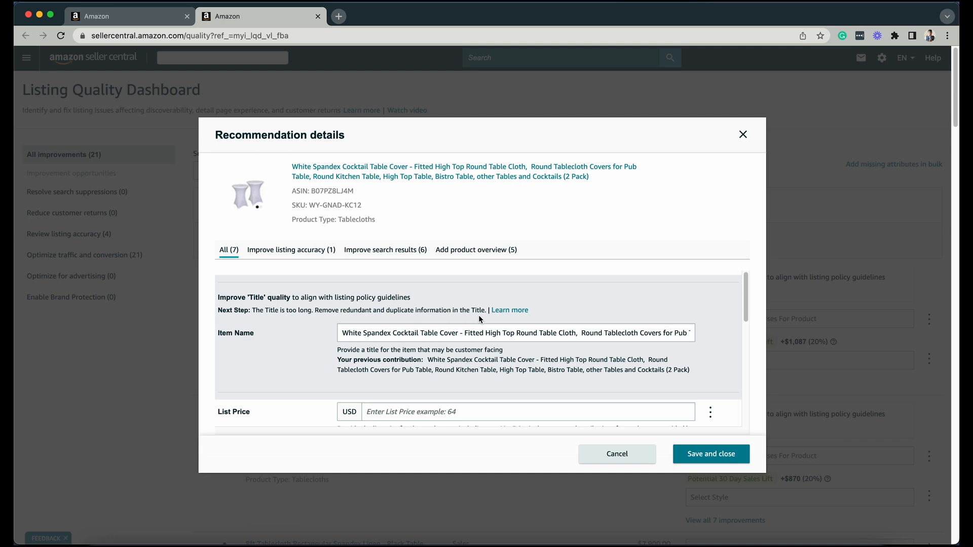
{"action": "scroll", "scroll_direction": "down", "scroll_amount": 3}
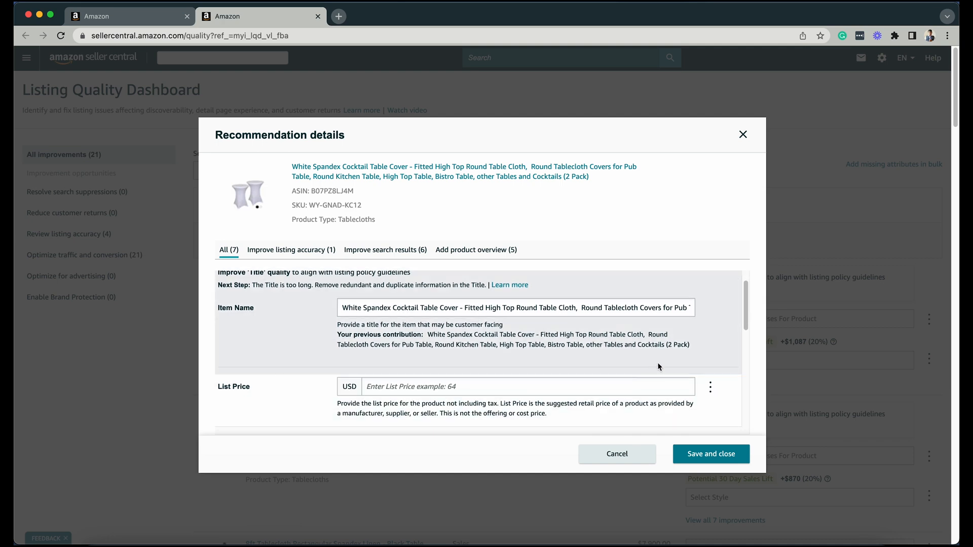
{"action": "scroll", "scroll_direction": "down", "scroll_amount": 3}
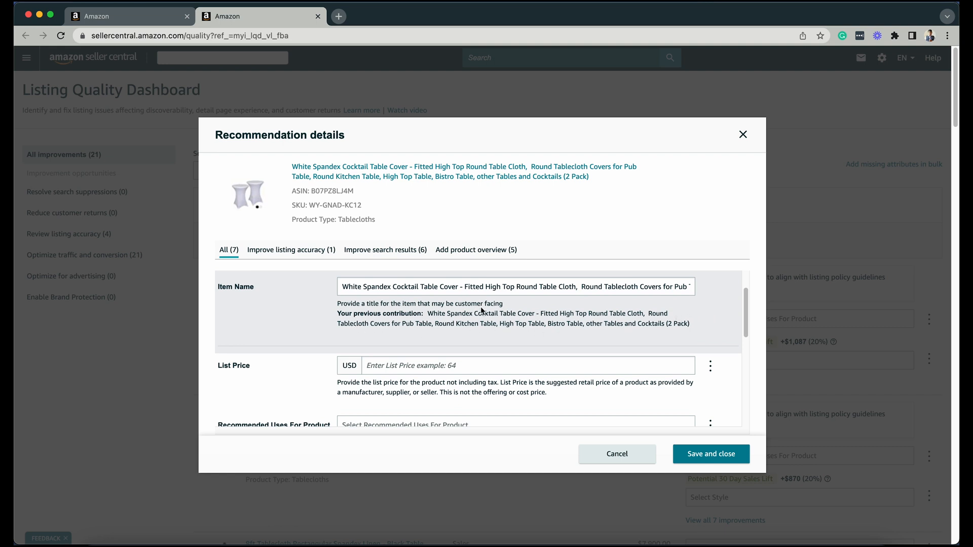
{"action": "mouse_move", "coordinate": [463, 323]}
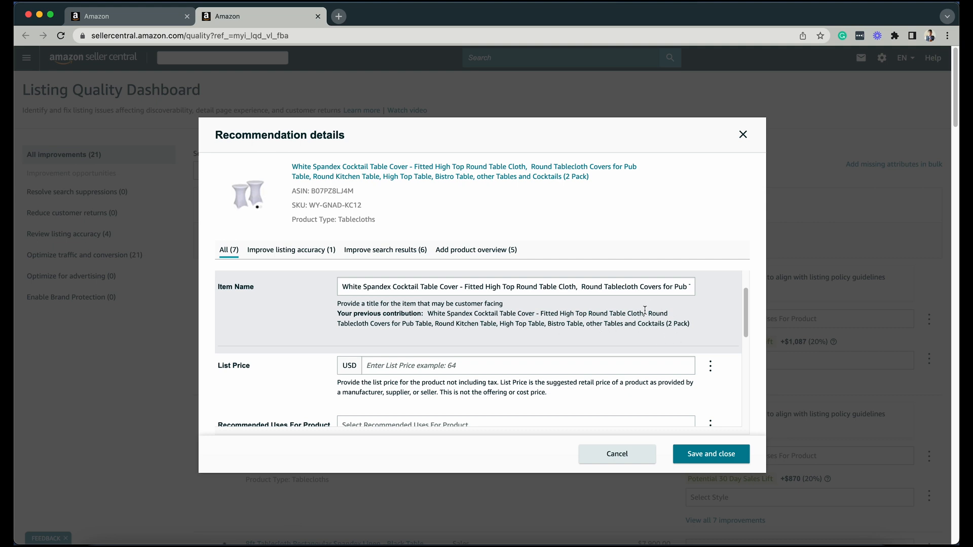
{"action": "scroll", "scroll_direction": "down", "scroll_amount": 3}
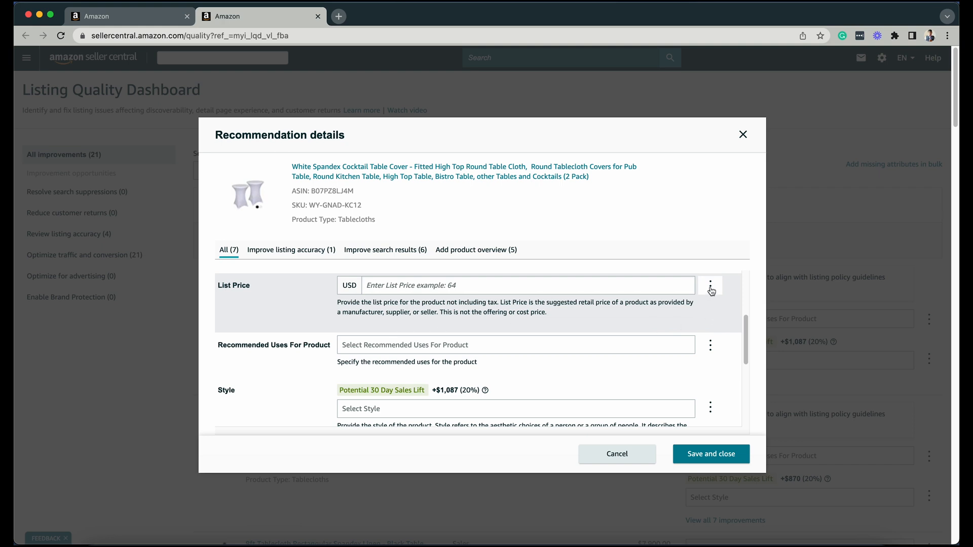
Mark List Price as 'Attribute not applicable for product' via its kebab menu
{"action": "left_click", "coordinate": [709, 288]}
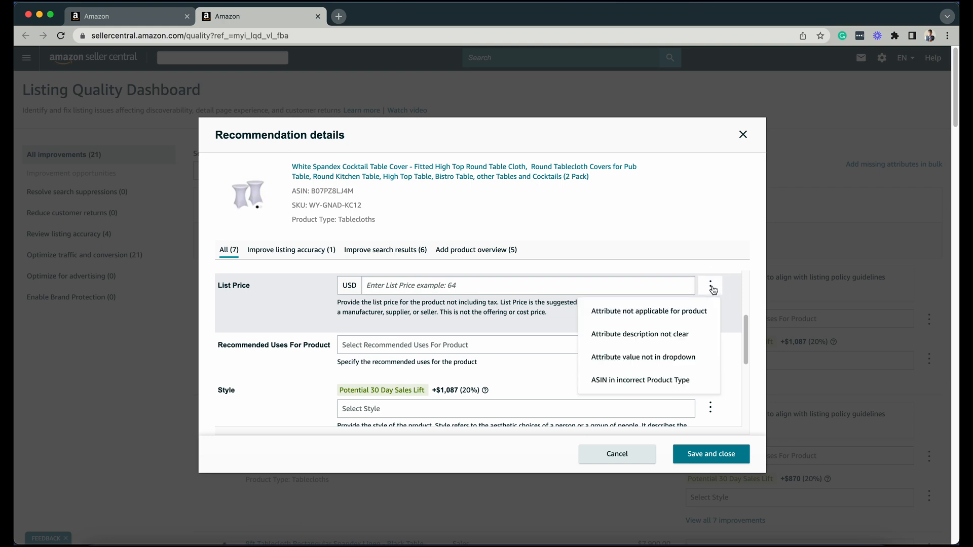
{"action": "mouse_move", "coordinate": [648, 312]}
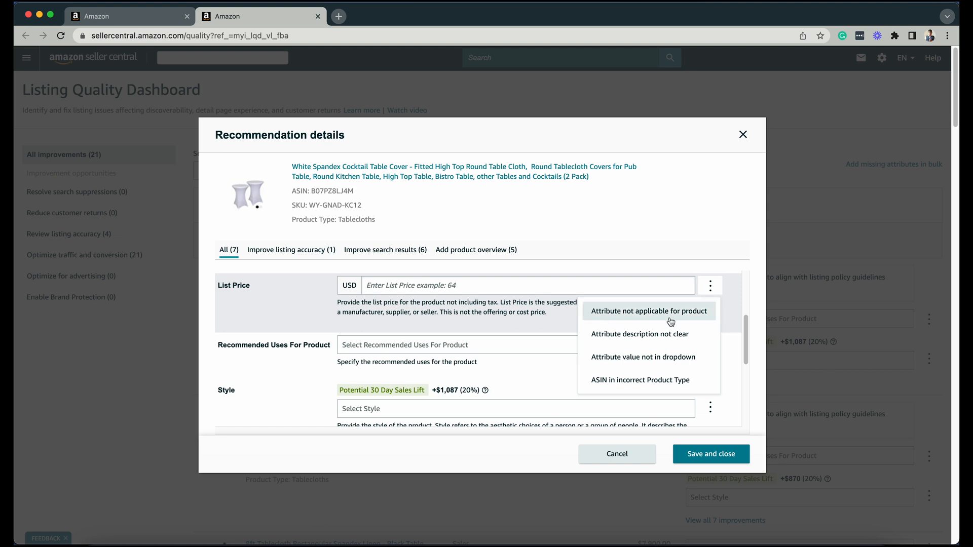
{"action": "left_click", "coordinate": [647, 311]}
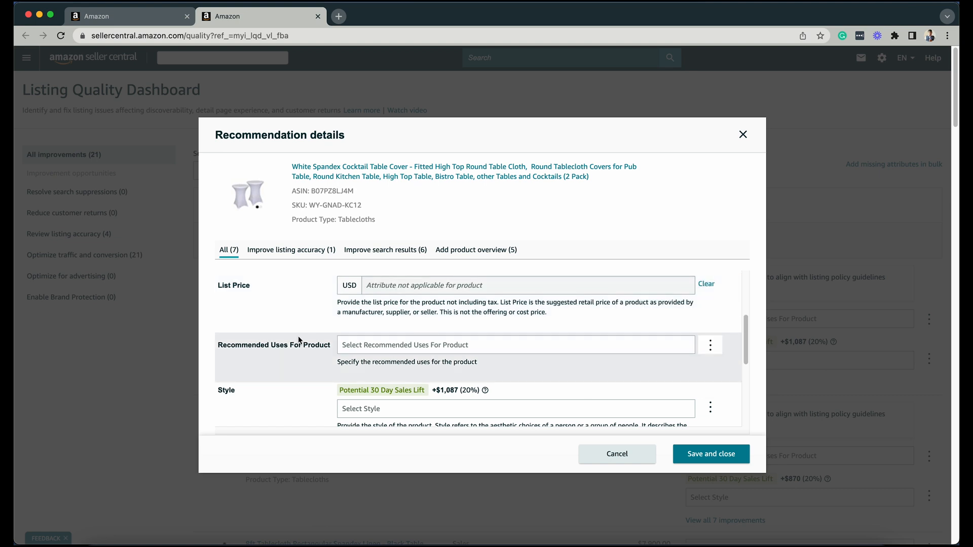
{"action": "scroll", "scroll_direction": "down", "scroll_amount": 3}
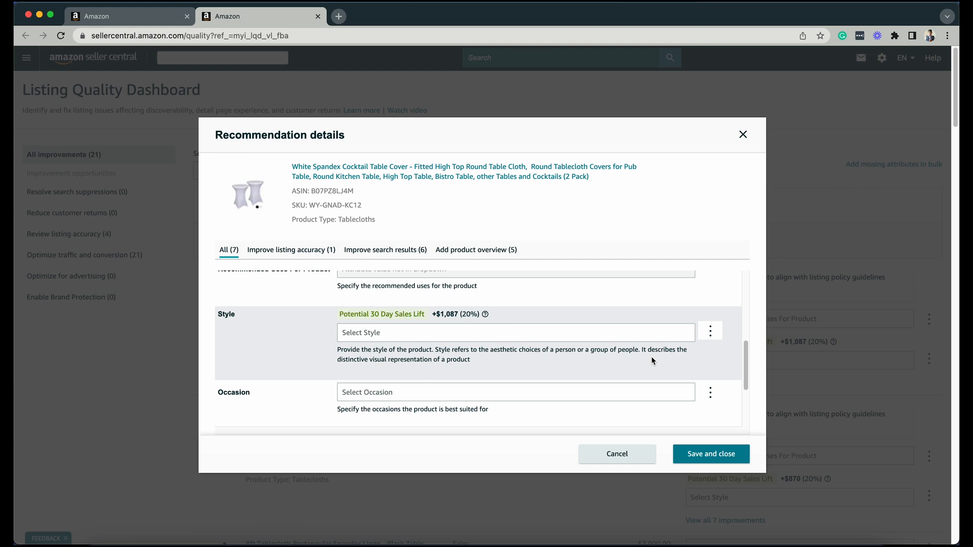
{"action": "mouse_move", "coordinate": [649, 367]}
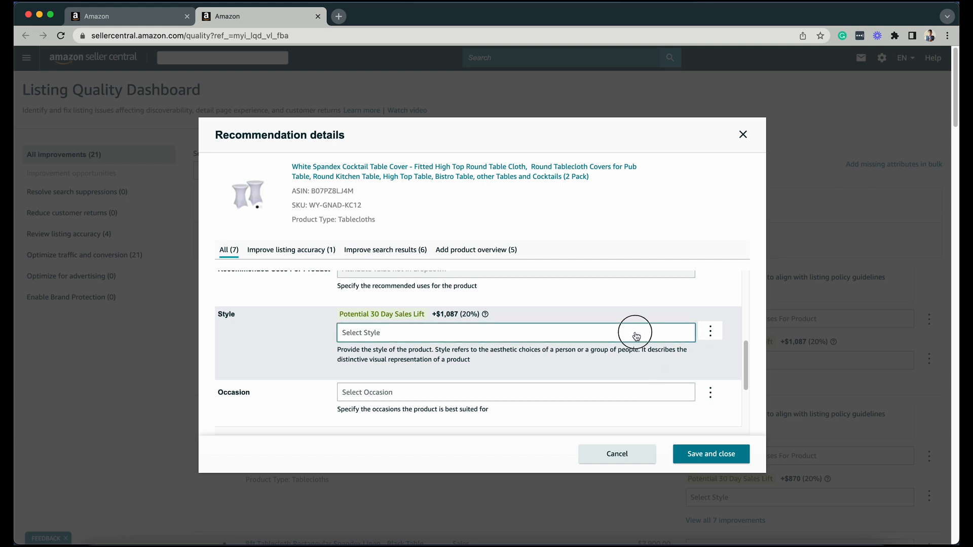
Flag Style as 'Attribute value not in dropdown'
{"action": "left_click", "coordinate": [511, 332]}
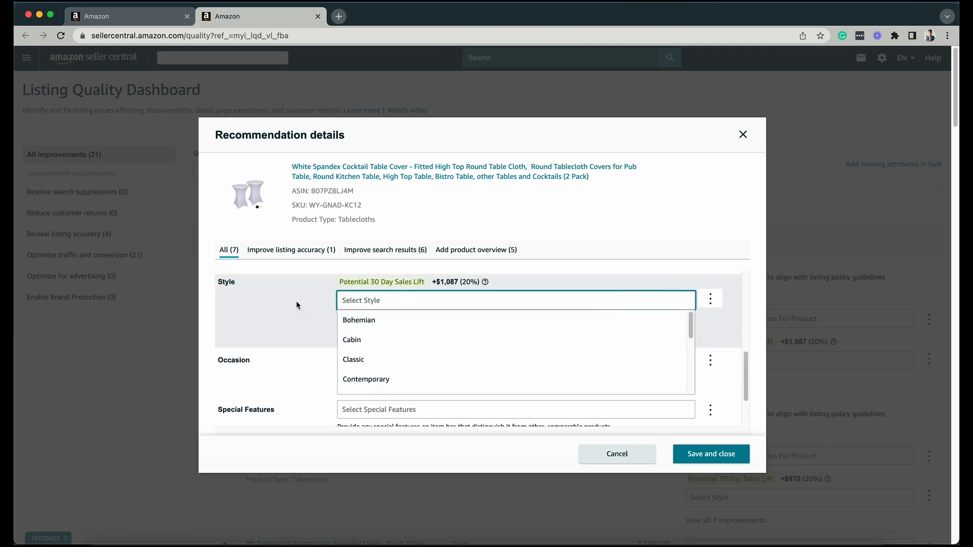
{"action": "mouse_move", "coordinate": [486, 282]}
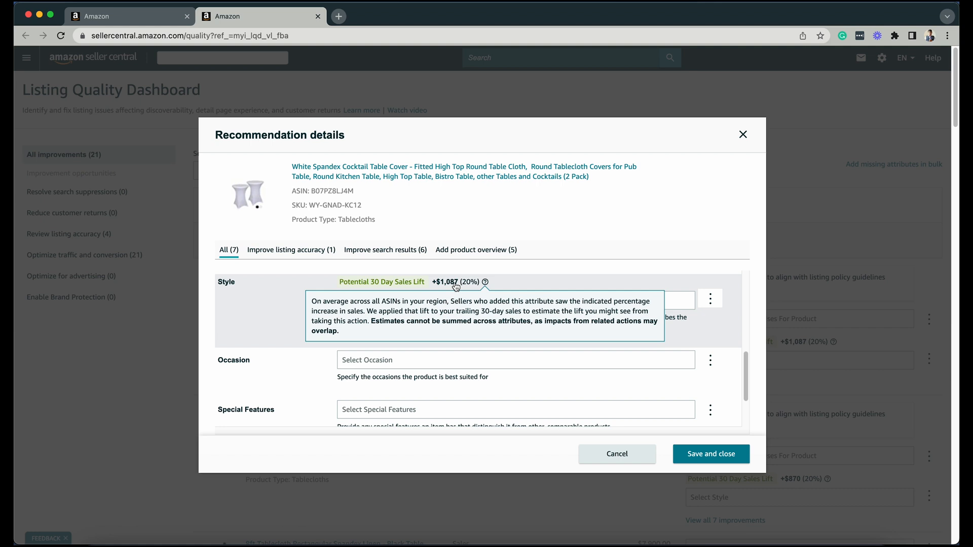
{"action": "mouse_move", "coordinate": [716, 306]}
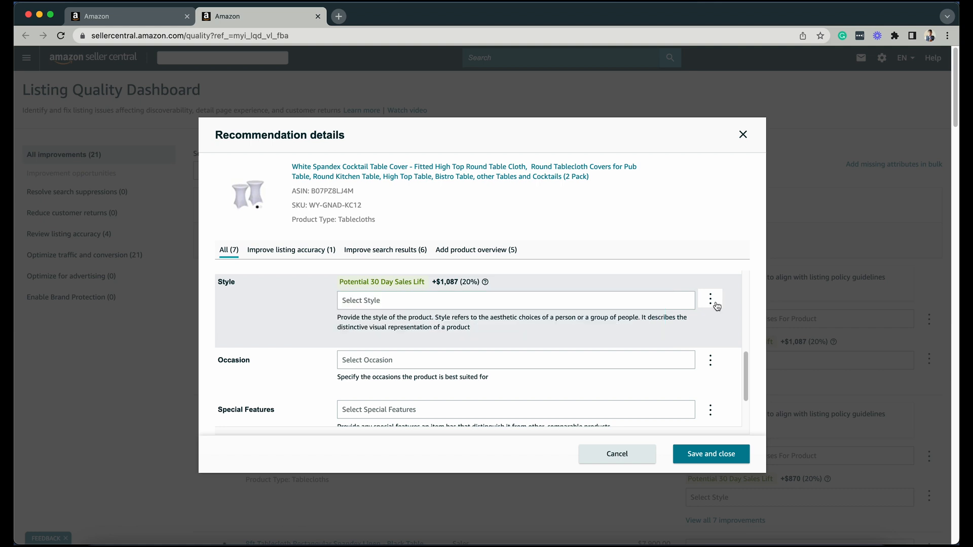
{"action": "mouse_move", "coordinate": [640, 293]}
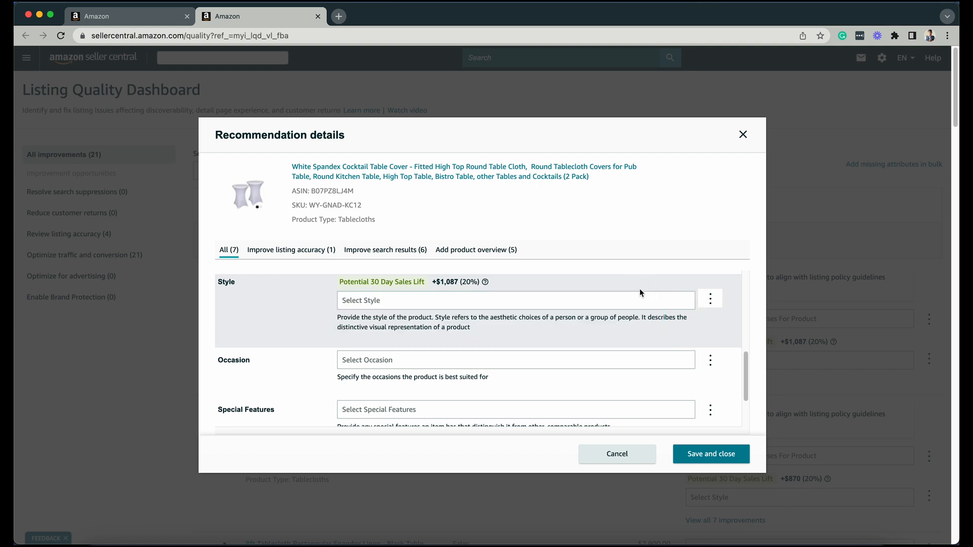
{"action": "left_click", "coordinate": [515, 299]}
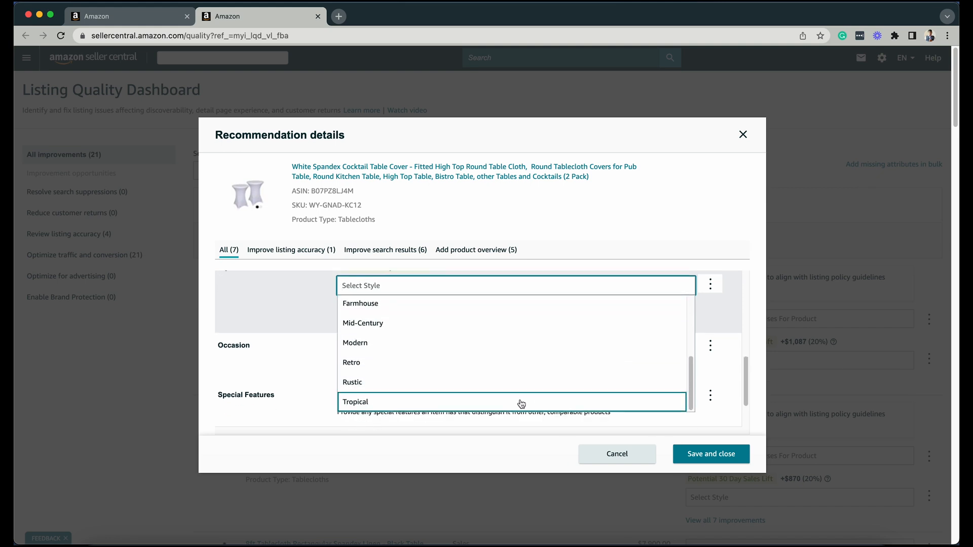
{"action": "mouse_move", "coordinate": [716, 306]}
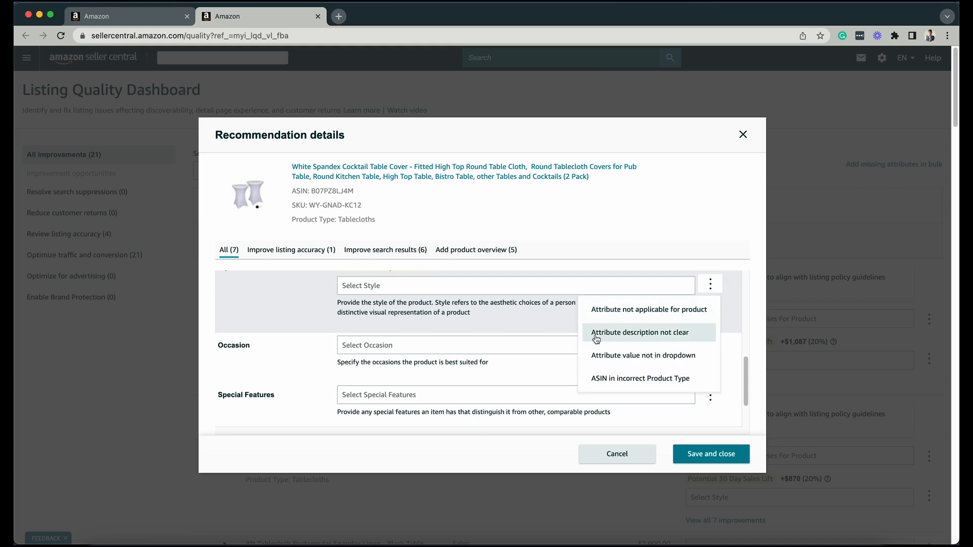
{"action": "left_click", "coordinate": [642, 355]}
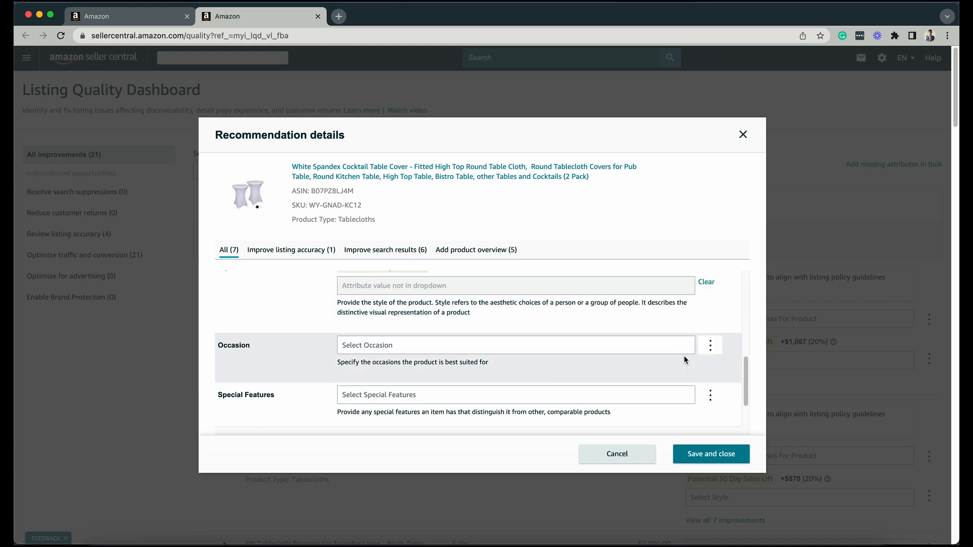
{"action": "left_click", "coordinate": [515, 344]}
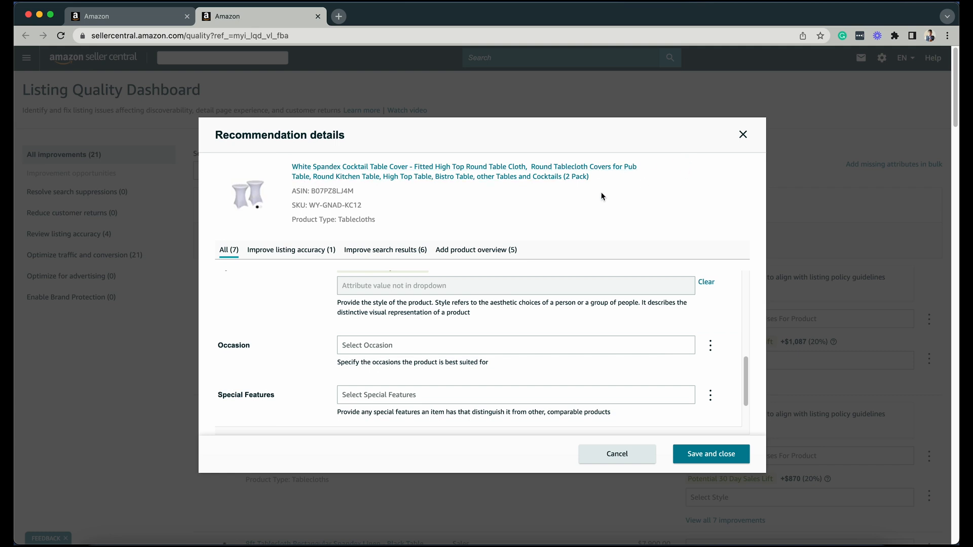
Mark Occasion as 'Attribute not applicable for product'
{"action": "left_click", "coordinate": [514, 344]}
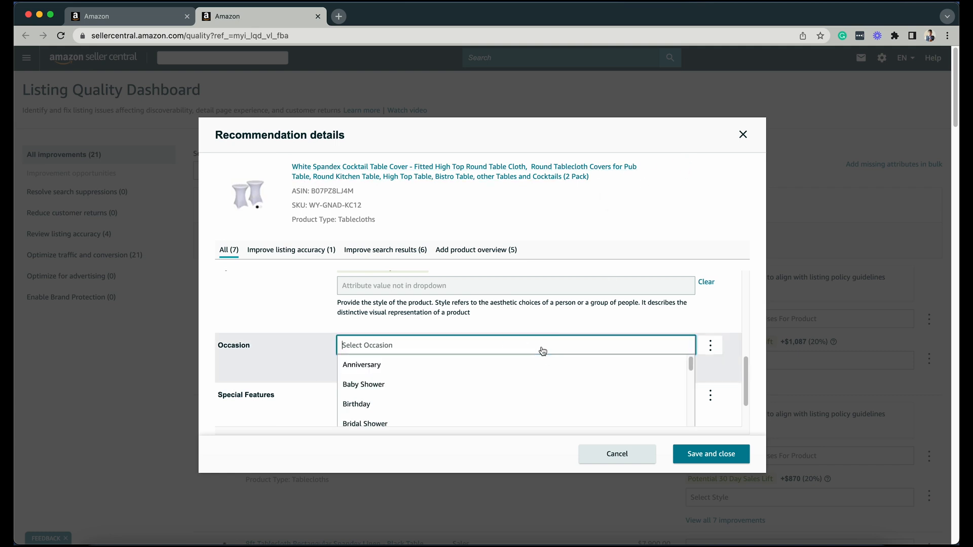
{"action": "scroll", "scroll_direction": "down", "scroll_amount": 3}
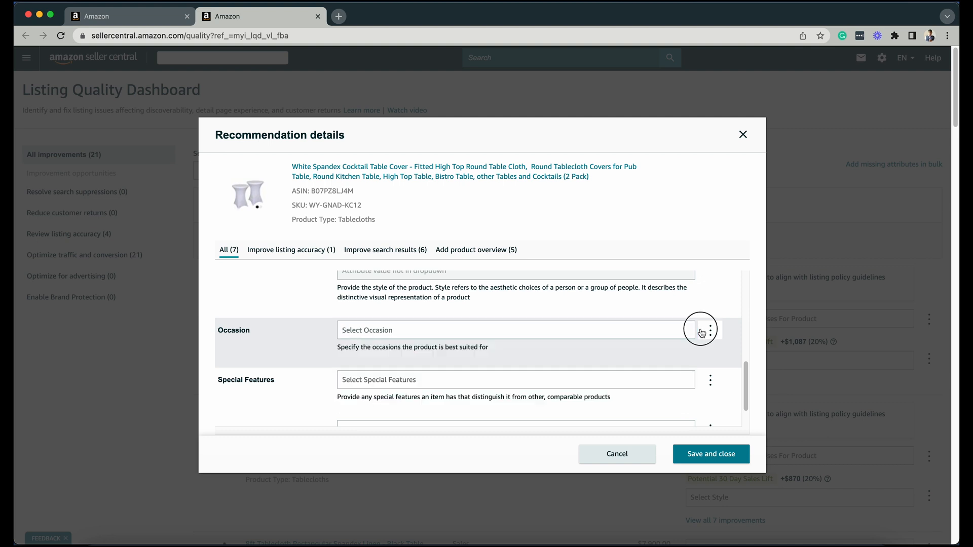
{"action": "left_click", "coordinate": [709, 329]}
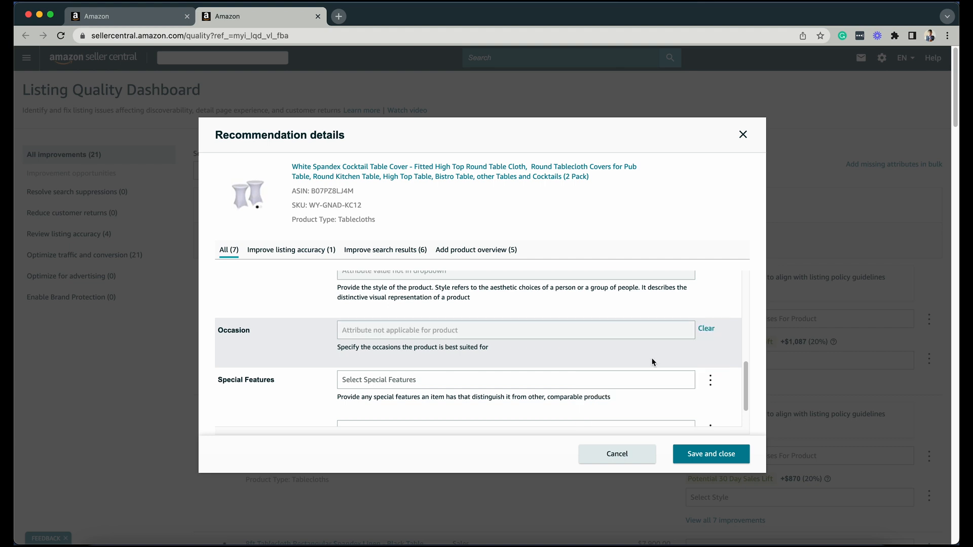
Enter Stretchable as the Special Features value
{"action": "scroll", "scroll_direction": "down", "scroll_amount": 3}
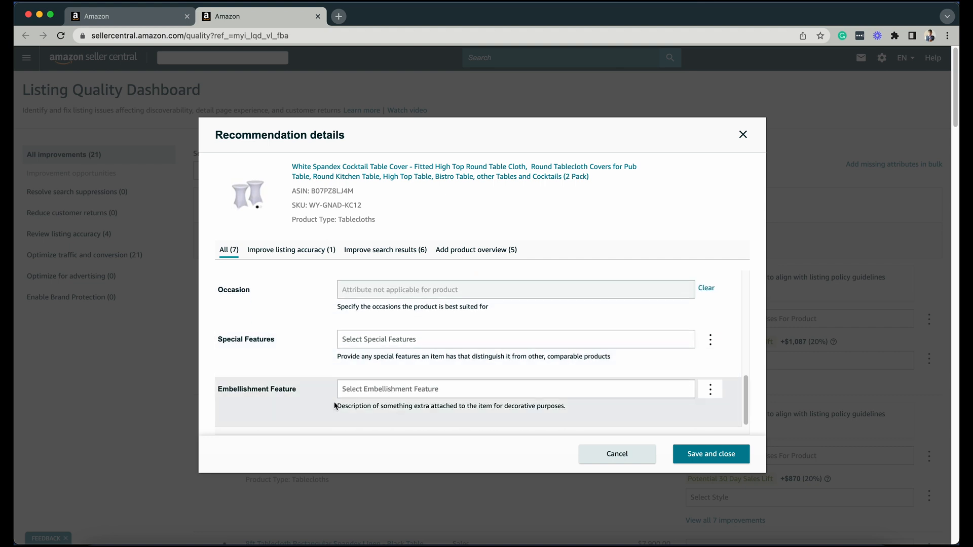
{"action": "left_click", "coordinate": [514, 339]}
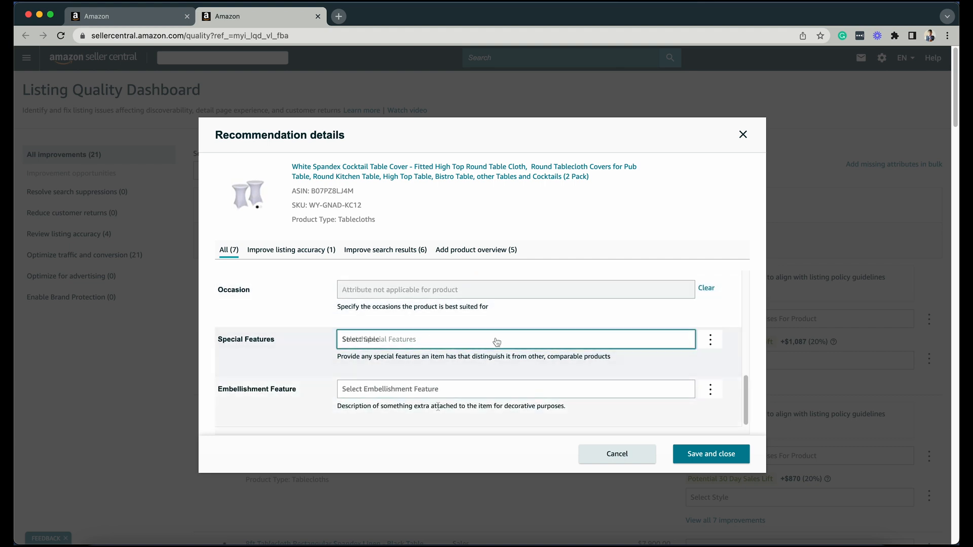
{"action": "type", "text": "Stretchable"}
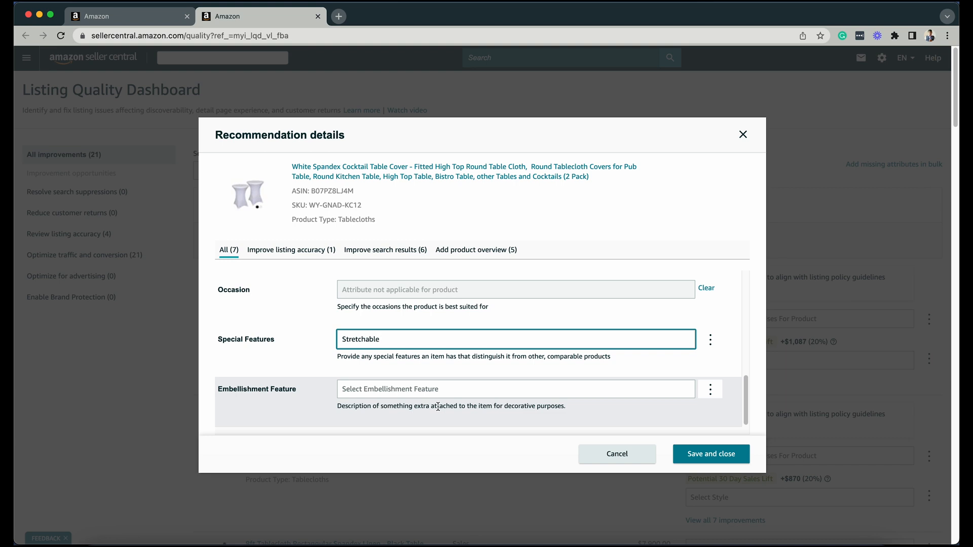
{"action": "mouse_move", "coordinate": [569, 413]}
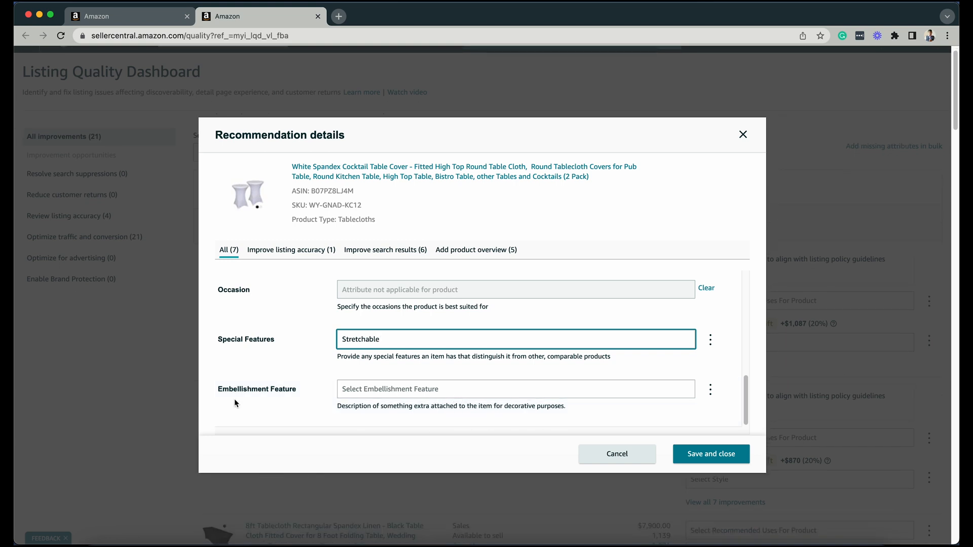
Save and close the white spandex table cover's recommendation details
{"action": "left_click", "coordinate": [709, 390]}
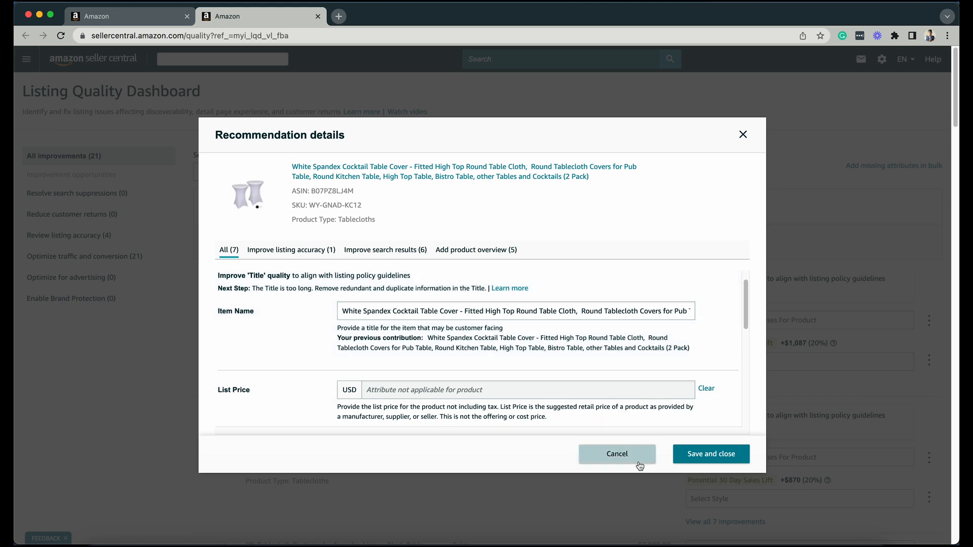
{"action": "mouse_move", "coordinate": [711, 454]}
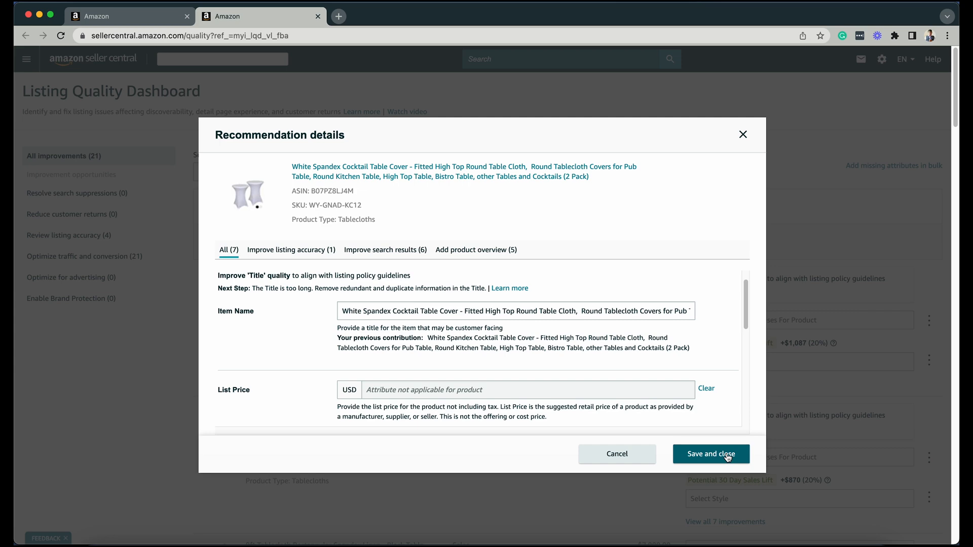
{"action": "left_click", "coordinate": [711, 454]}
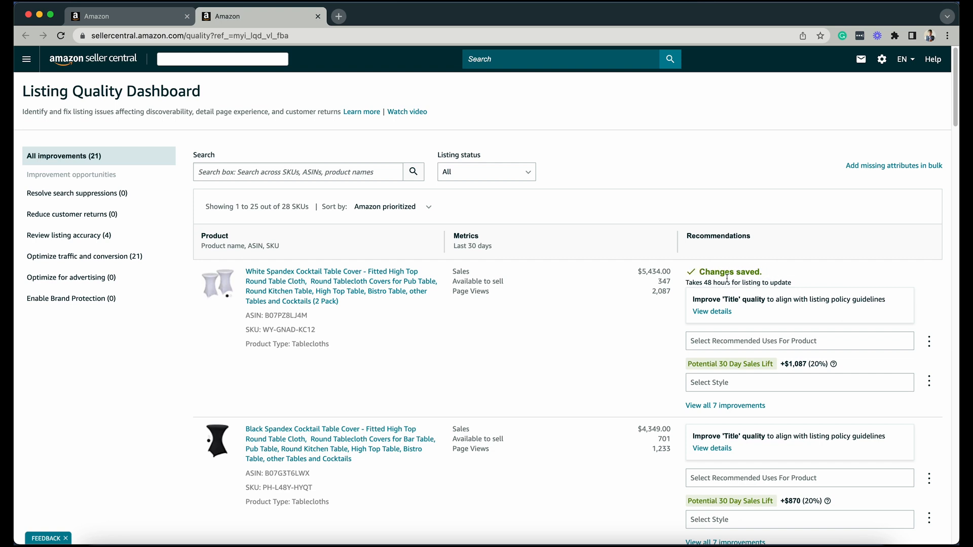
{"action": "mouse_move", "coordinate": [740, 269]}
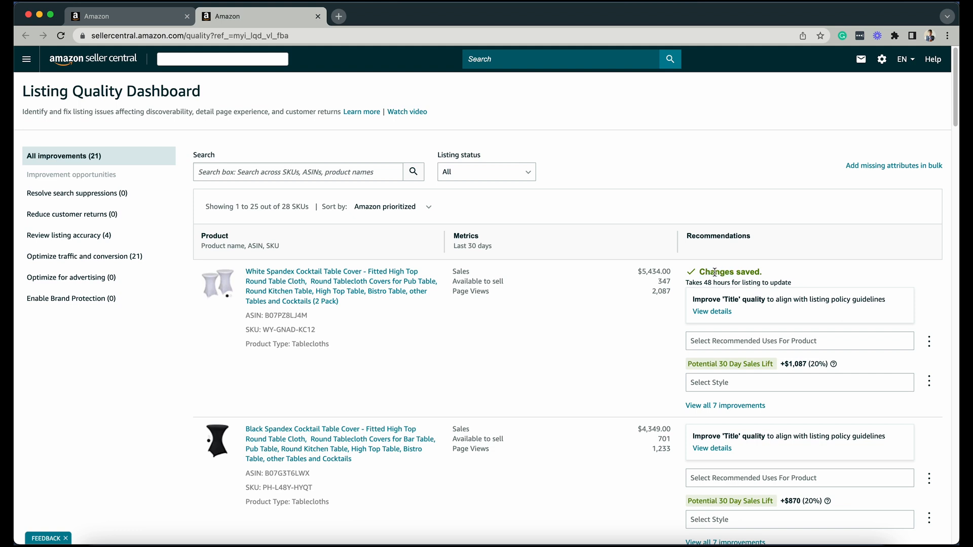
{"action": "mouse_move", "coordinate": [599, 355]}
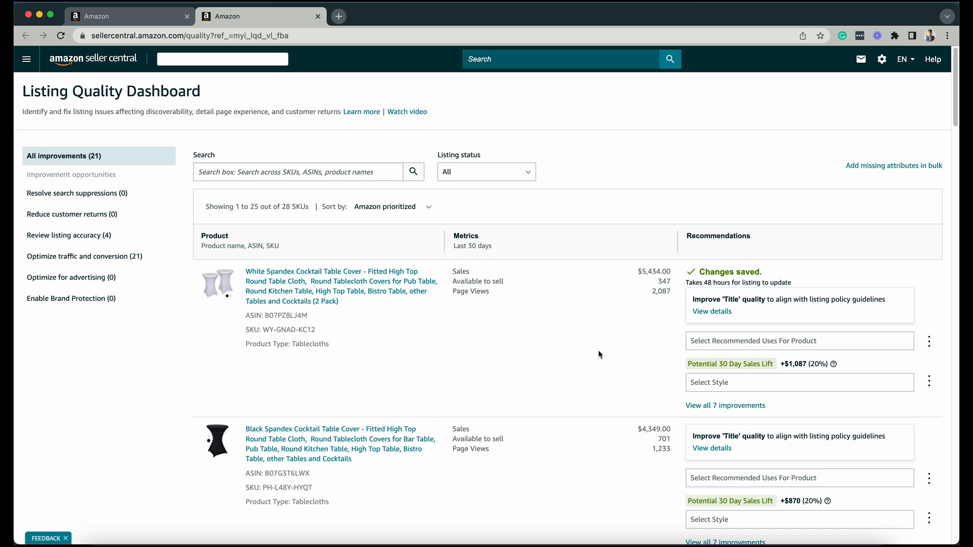
{"action": "mouse_move", "coordinate": [599, 359]}
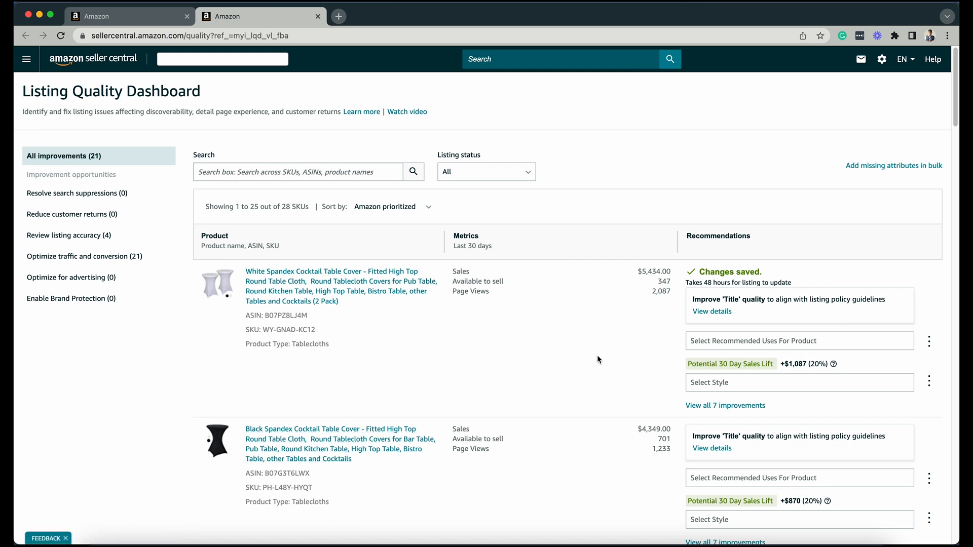
{"action": "mouse_move", "coordinate": [554, 380]}
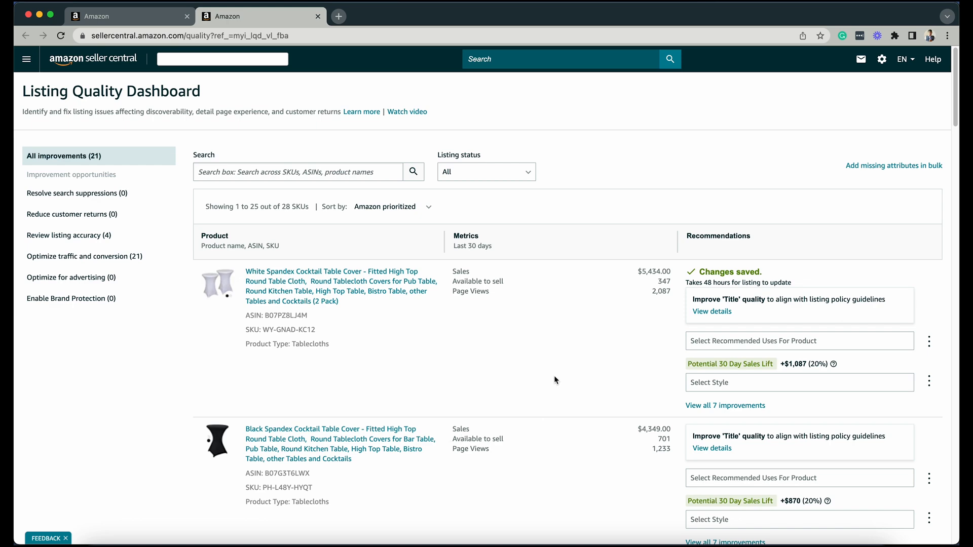
{"action": "scroll", "scroll_direction": "down", "scroll_amount": 3}
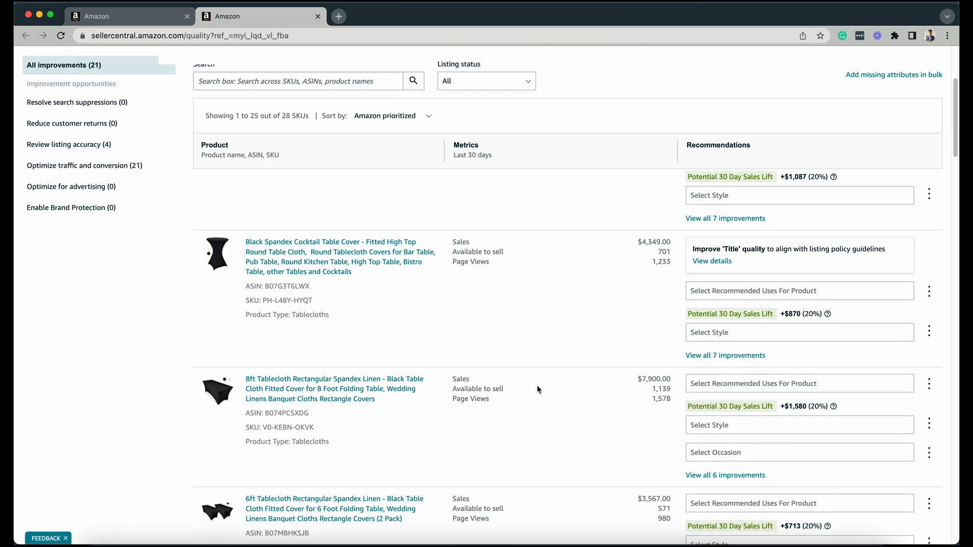
{"action": "scroll", "scroll_direction": "down", "scroll_amount": 3}
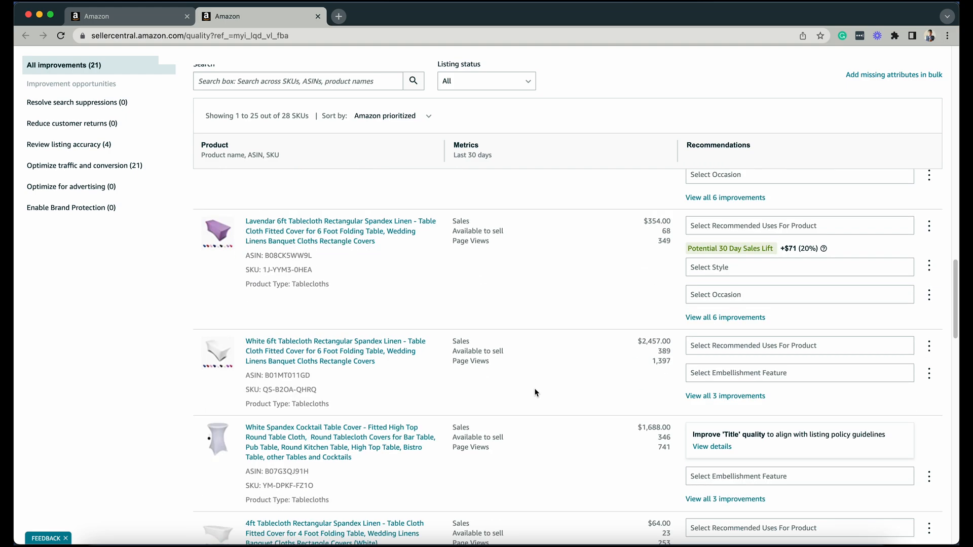
{"action": "scroll", "scroll_direction": "down", "scroll_amount": 3}
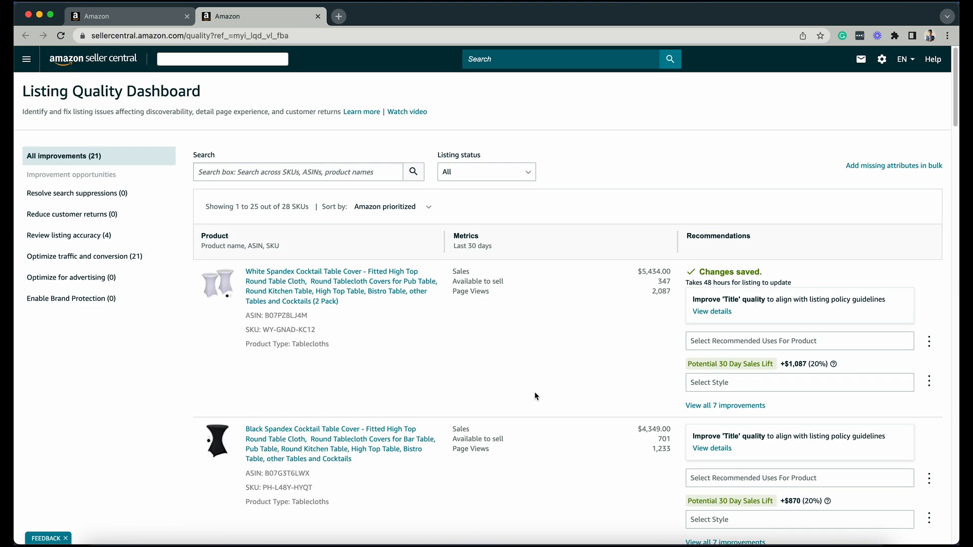
{"action": "mouse_move", "coordinate": [658, 167]}
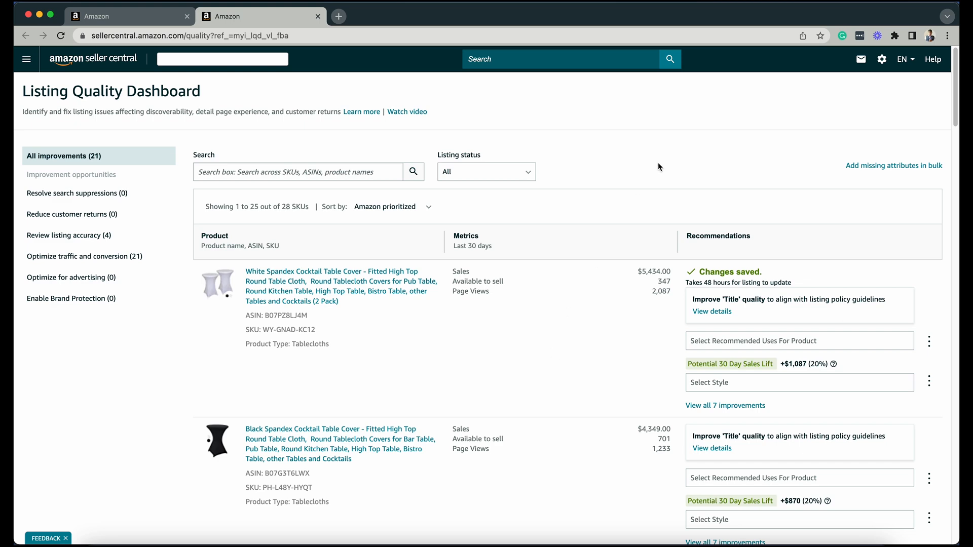
{"action": "mouse_move", "coordinate": [628, 153]}
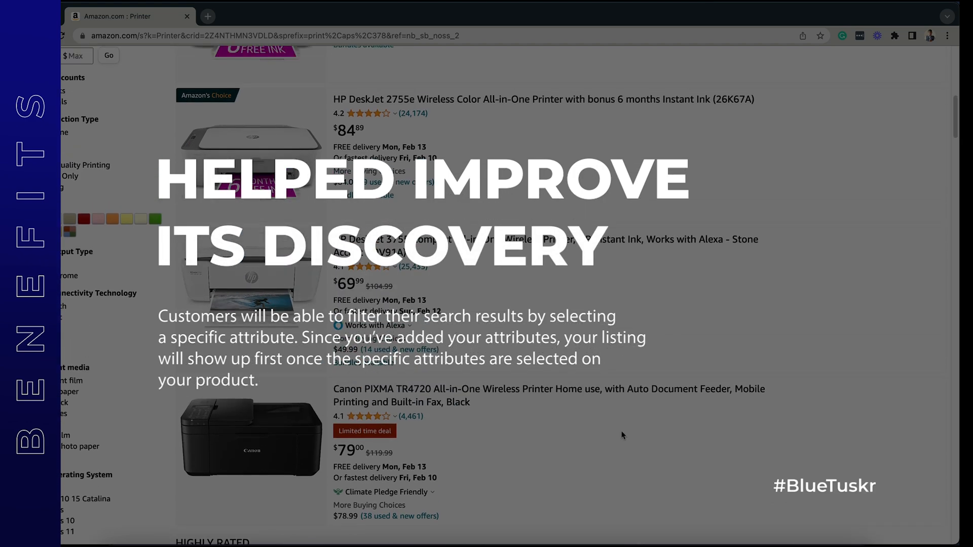
Scroll the filtered printer results narrowed to Bluetooth and glossy photo paper
{"action": "scroll", "scroll_direction": "down", "scroll_amount": 3}
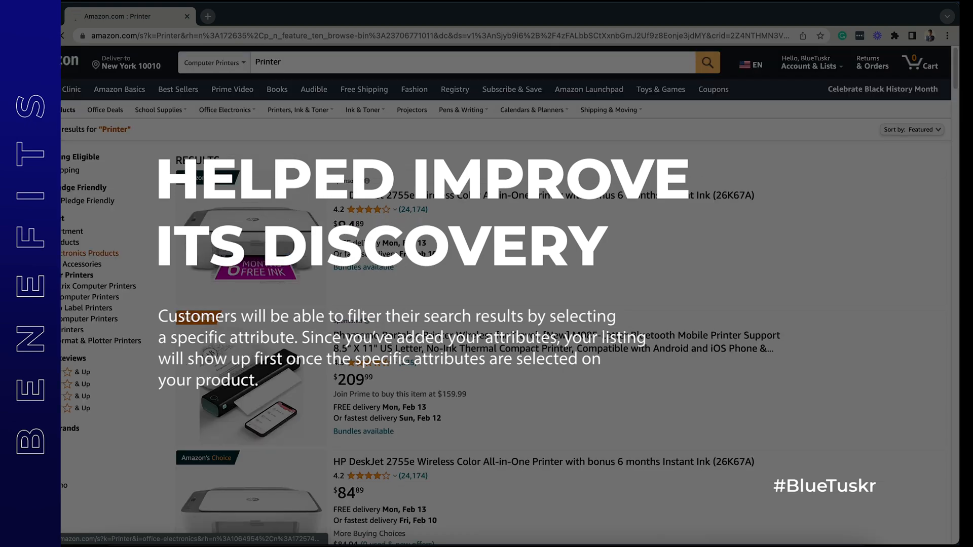
{"action": "scroll", "scroll_direction": "down", "scroll_amount": 3}
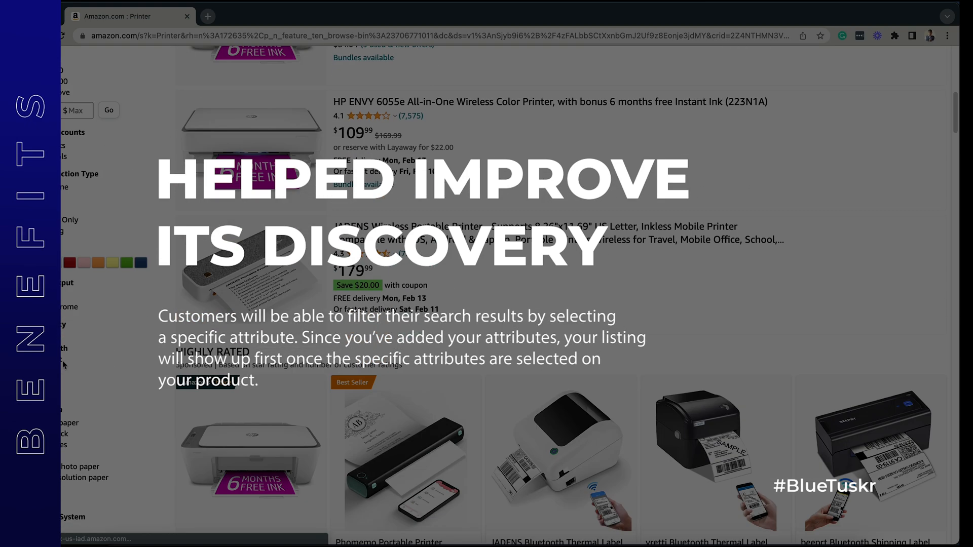
{"action": "scroll", "scroll_direction": "down", "scroll_amount": 3}
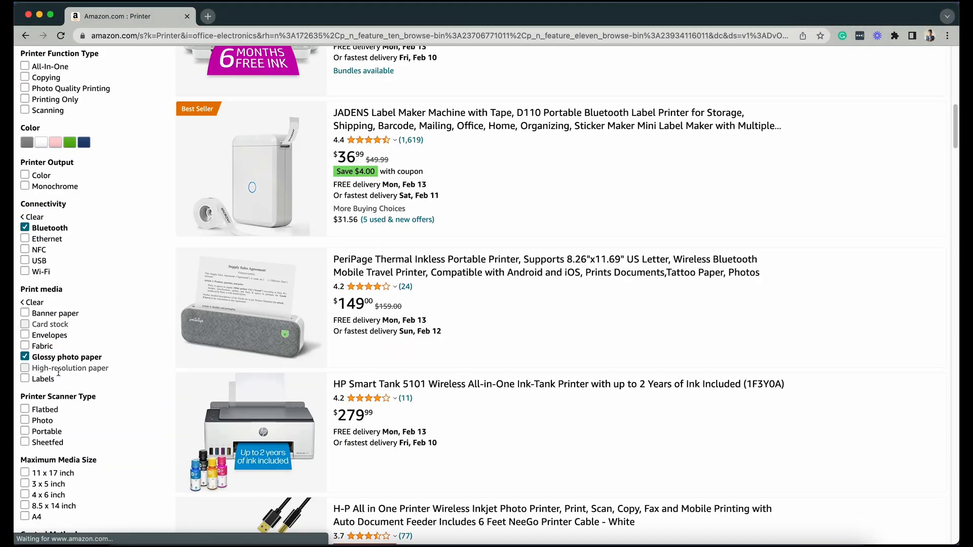
{"action": "scroll", "scroll_direction": "down", "scroll_amount": 3}
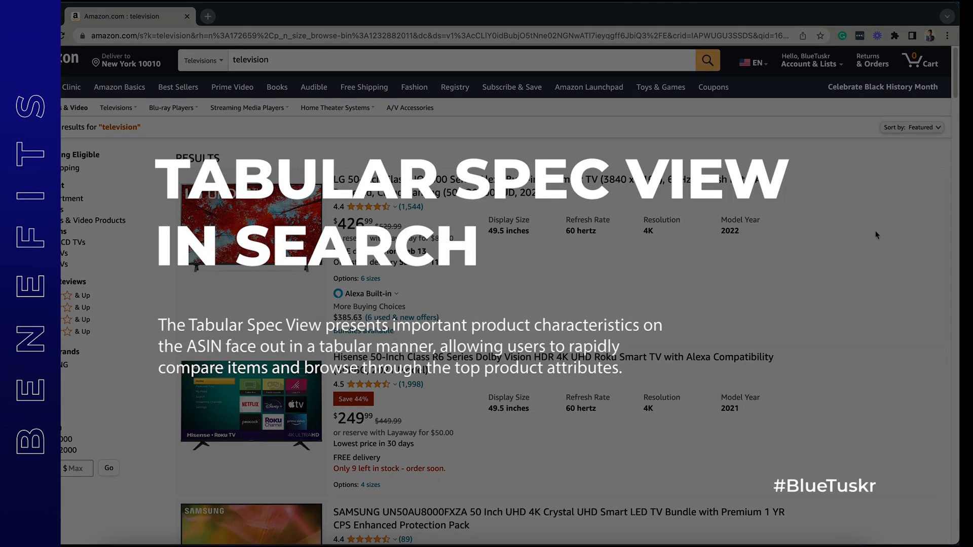
Scroll television results showing display size, refresh rate, resolution and model year columns
{"action": "scroll", "scroll_direction": "down", "scroll_amount": 3}
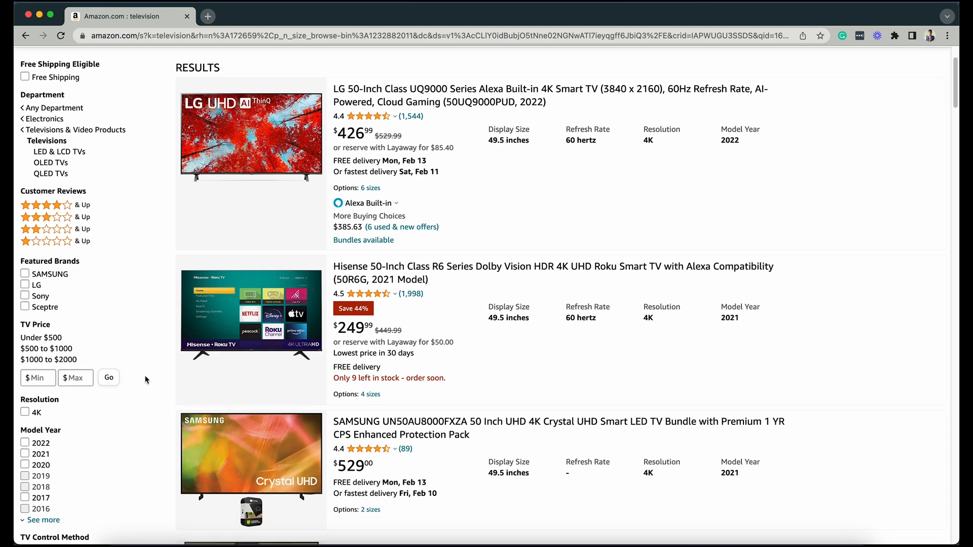
{"action": "scroll", "scroll_direction": "down", "scroll_amount": 3}
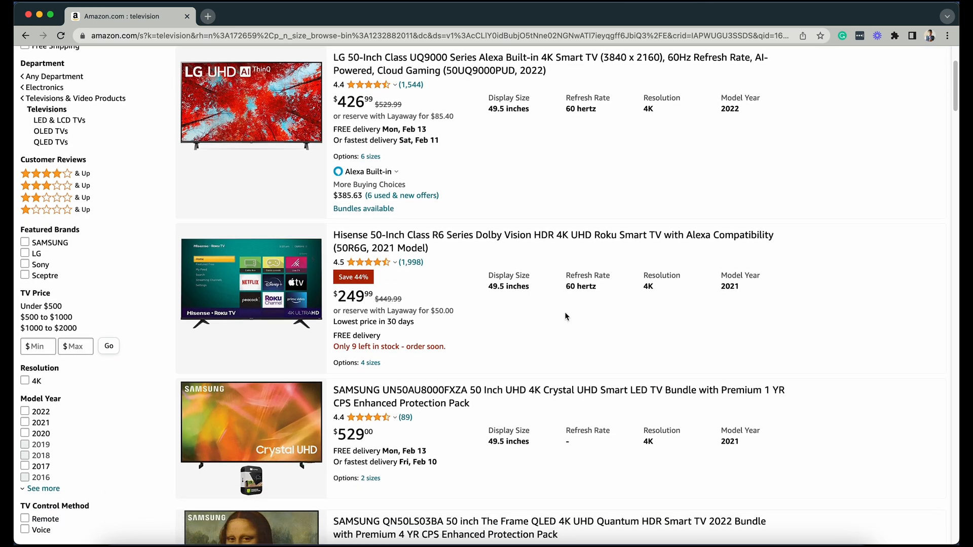
{"action": "scroll", "scroll_direction": "down", "scroll_amount": 3}
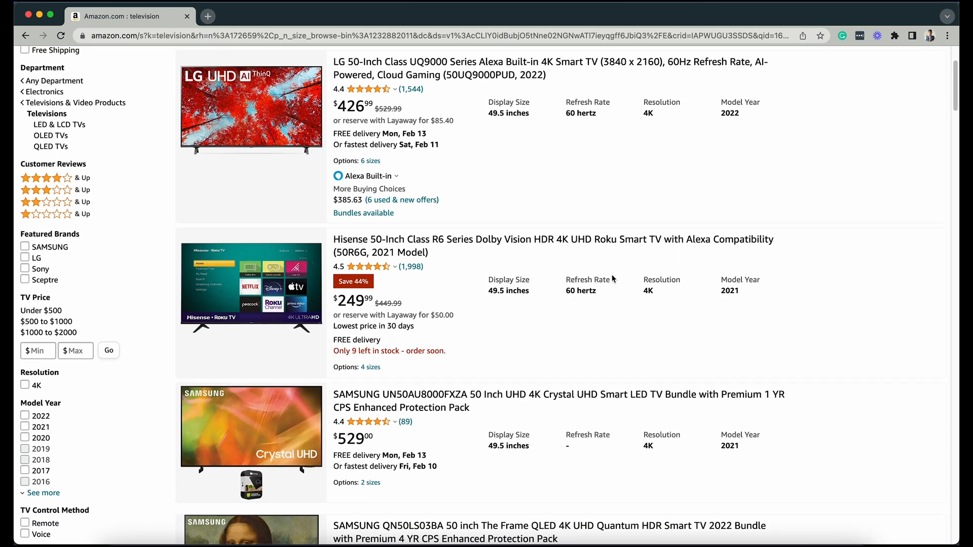
{"action": "mouse_move", "coordinate": [710, 308]}
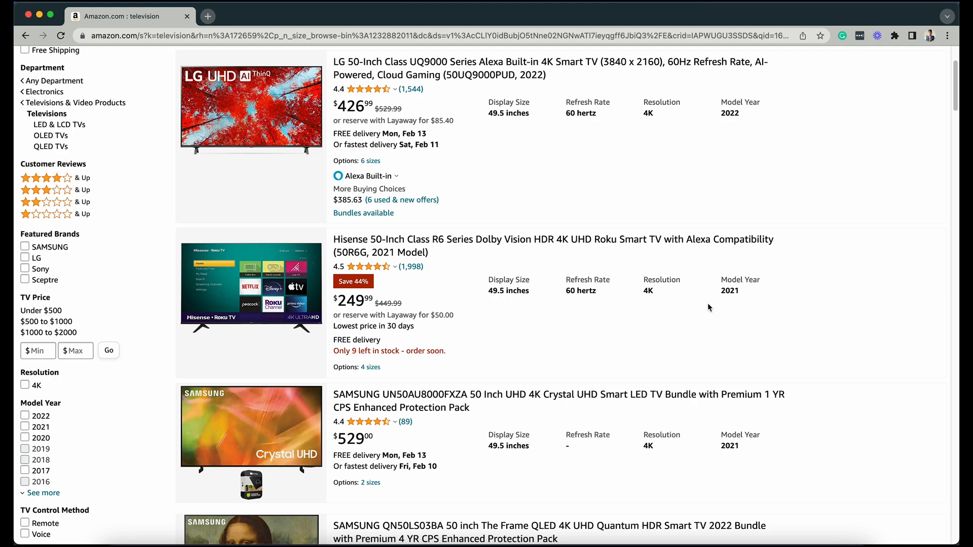
{"action": "mouse_move", "coordinate": [655, 311]}
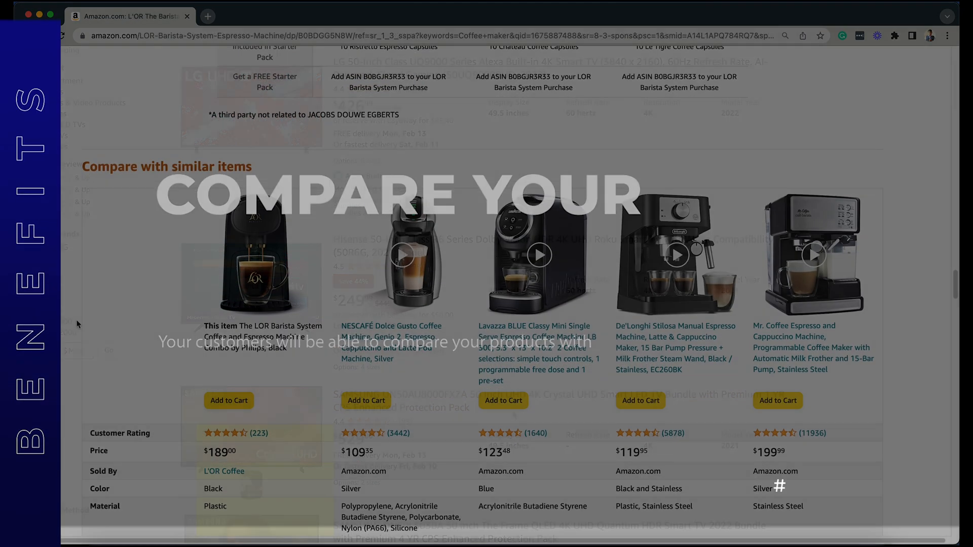
Scroll the L'OR Barista System page to the Compare with similar items table
{"action": "scroll", "scroll_direction": "down", "scroll_amount": 3}
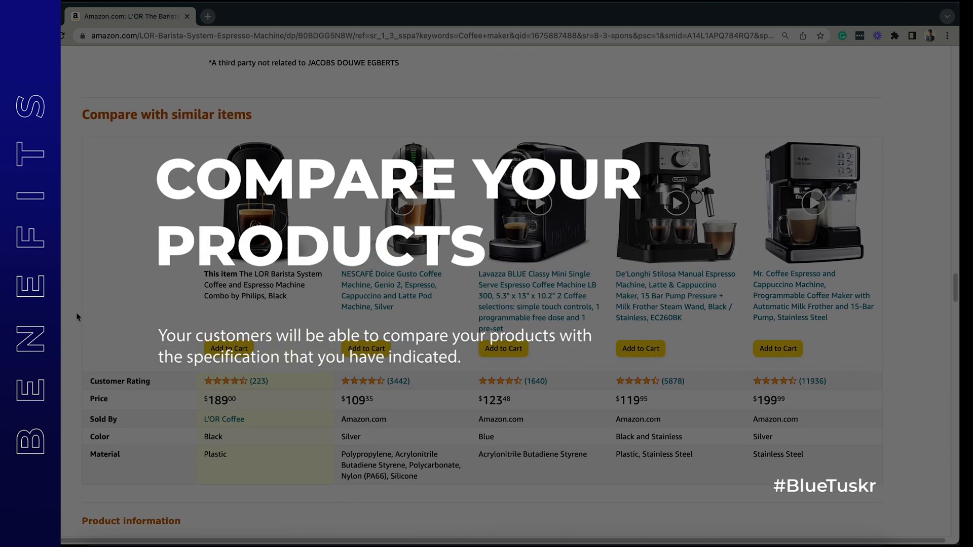
{"action": "mouse_move", "coordinate": [925, 470]}
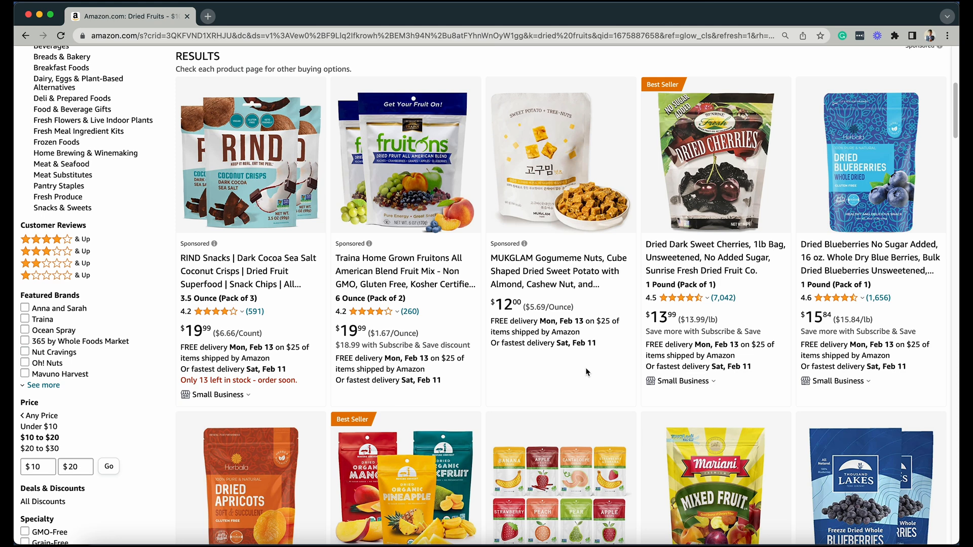
{"action": "mouse_move", "coordinate": [568, 333]}
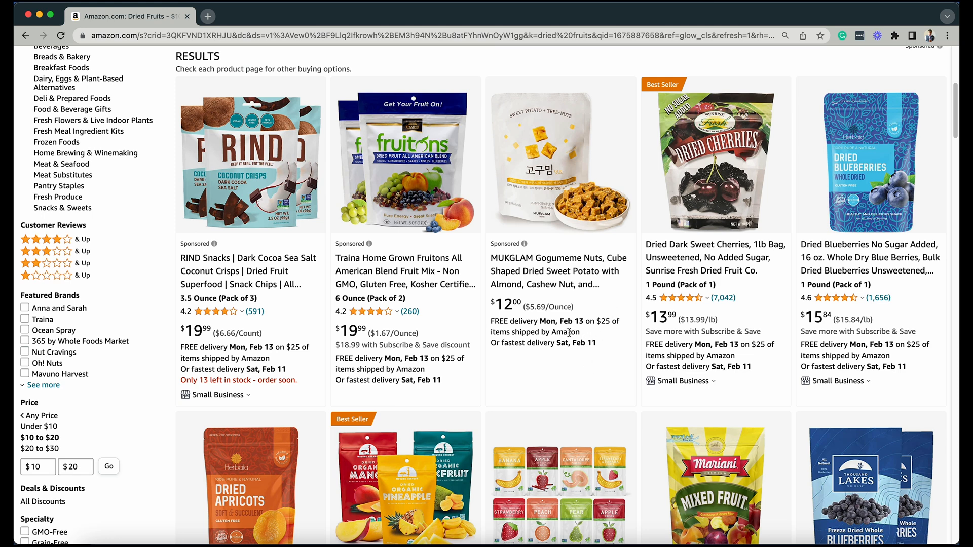
{"action": "mouse_move", "coordinate": [330, 298]}
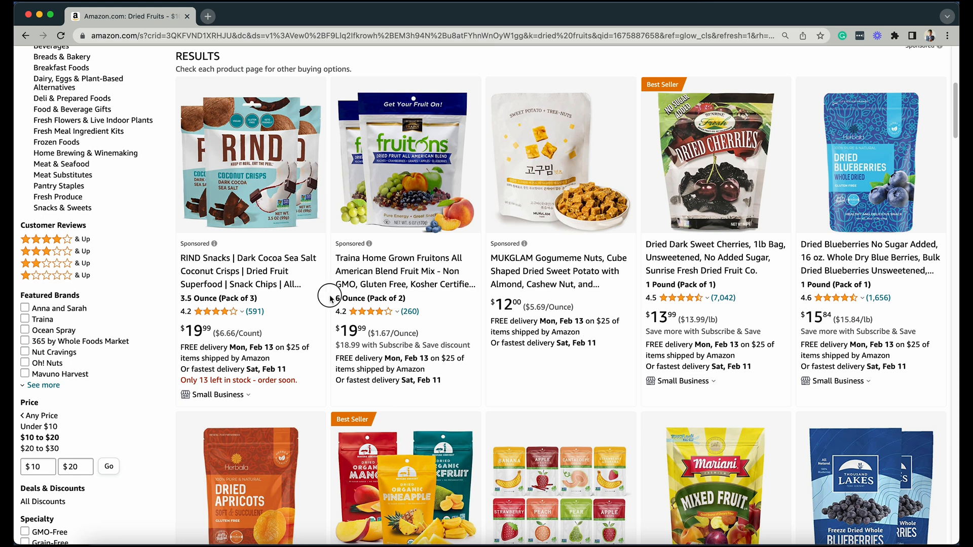